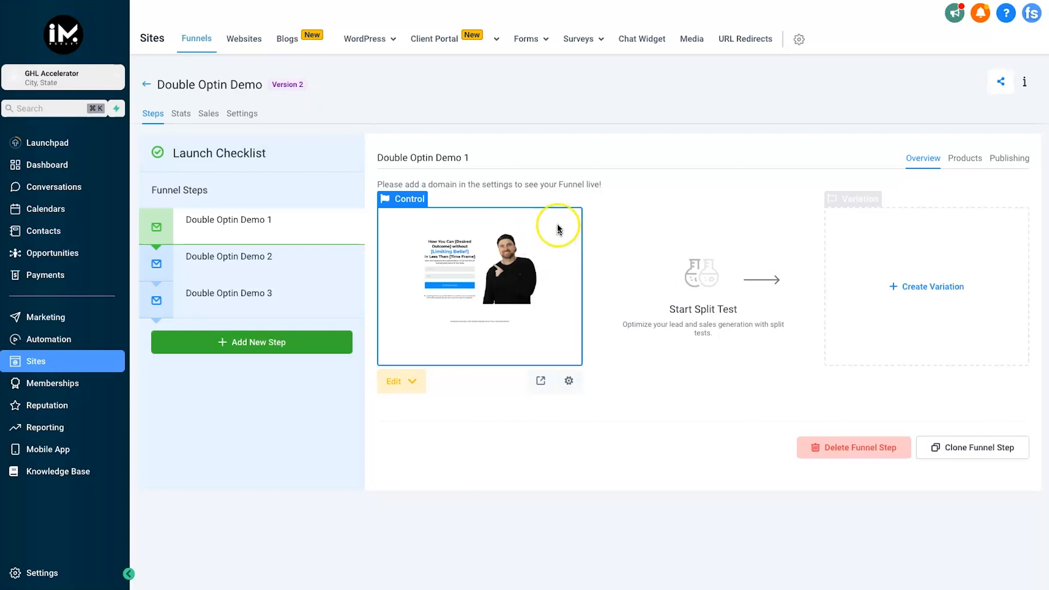
mouse_move(661, 209)
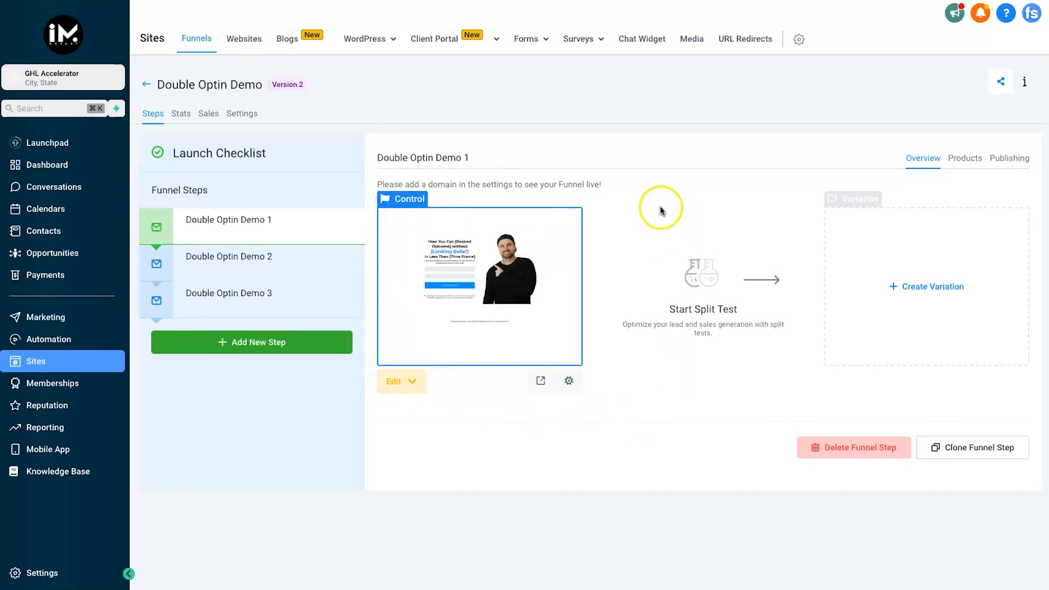
mouse_move(486, 152)
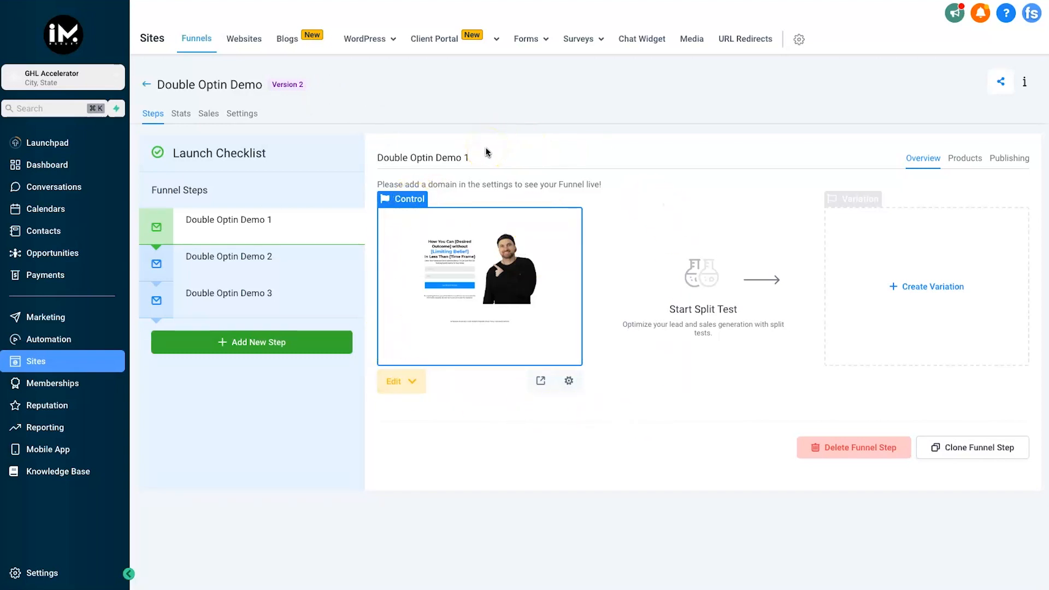
mouse_move(434, 280)
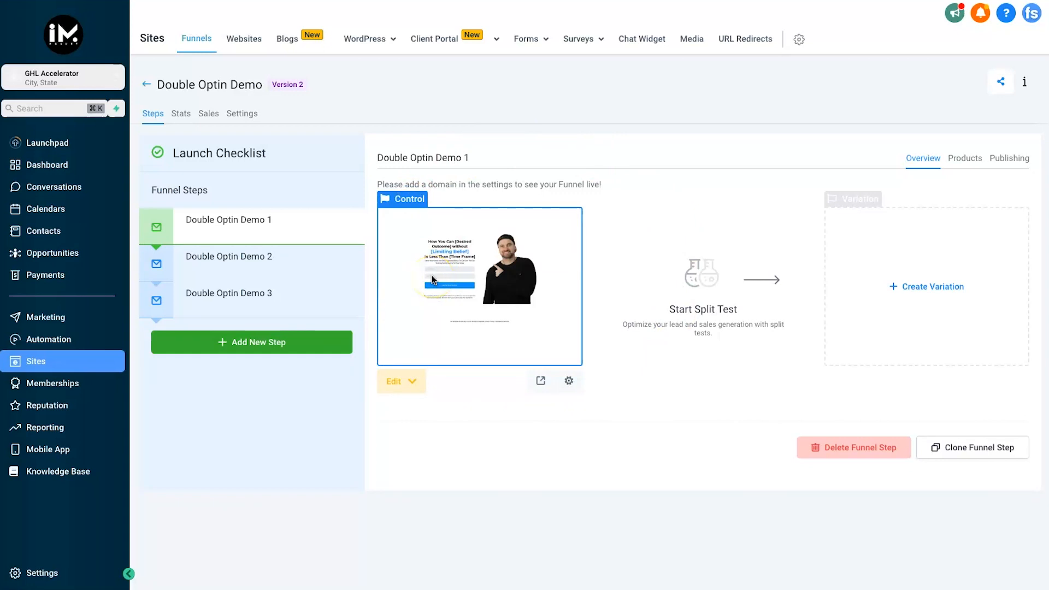
mouse_move(369, 246)
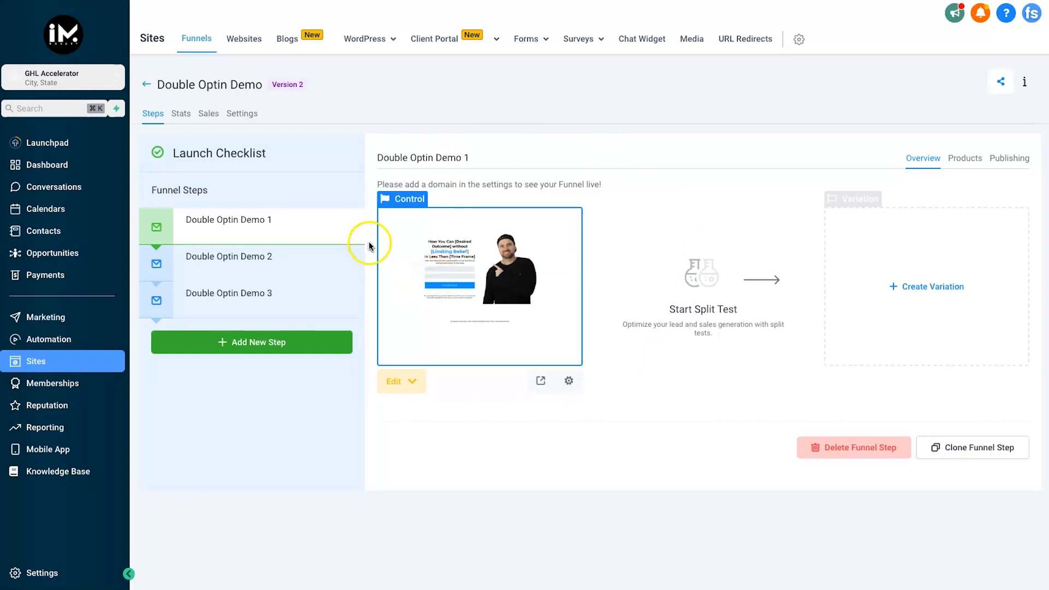
mouse_move(221, 245)
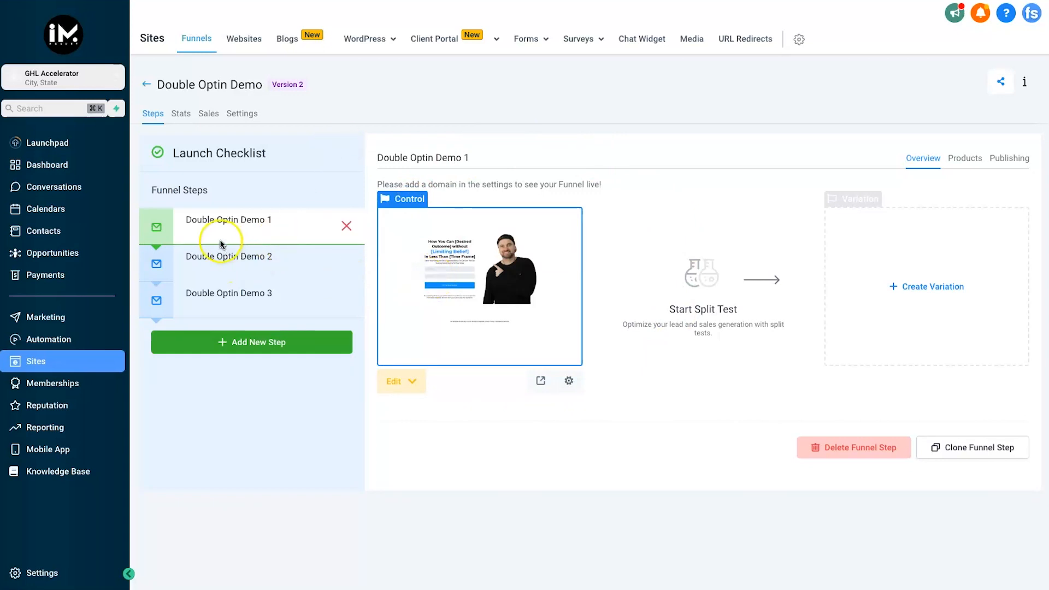
mouse_move(420, 107)
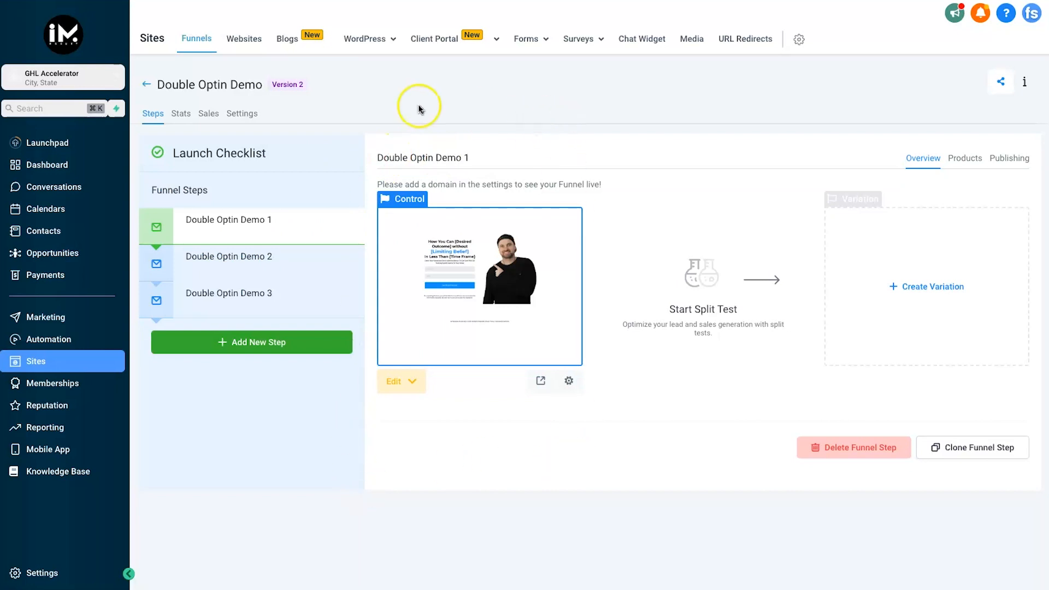
- Review the Double Optin Demo 1, 2 and 3 funnel steps and preview the confirm page
click(229, 293)
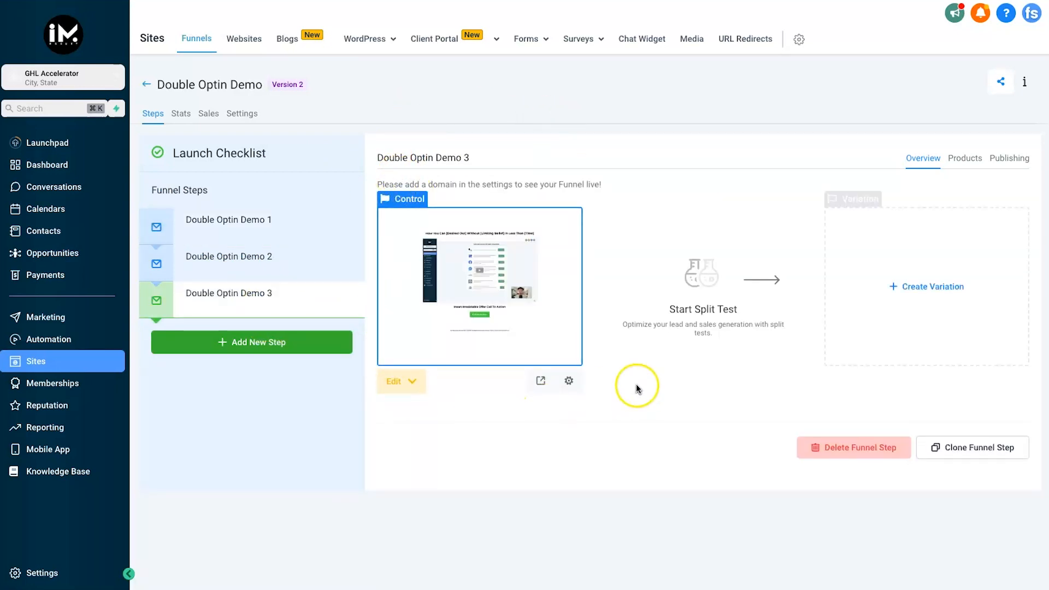
mouse_move(545, 132)
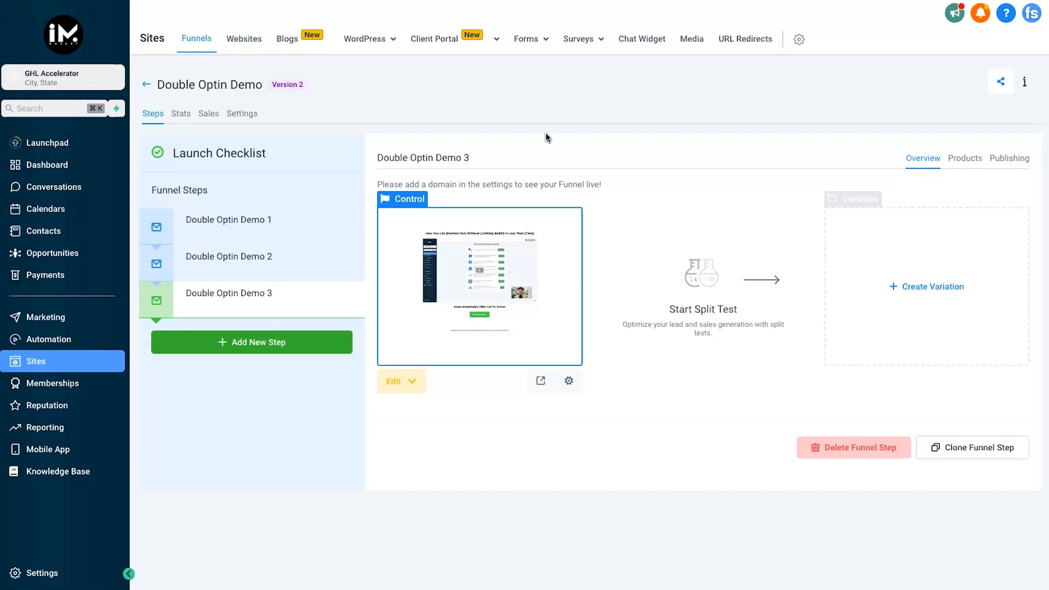
mouse_move(379, 202)
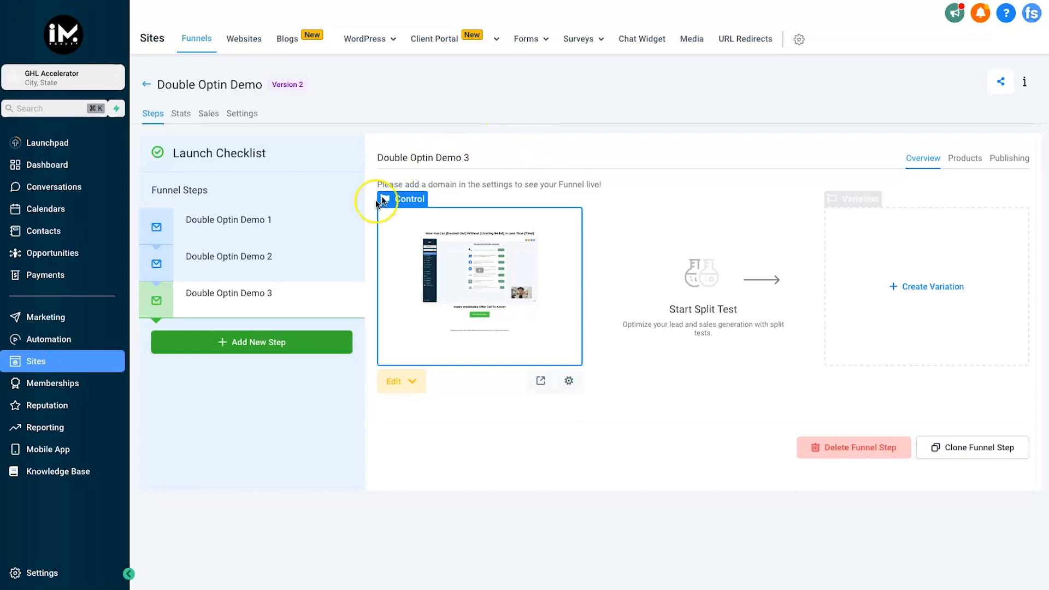
click(229, 220)
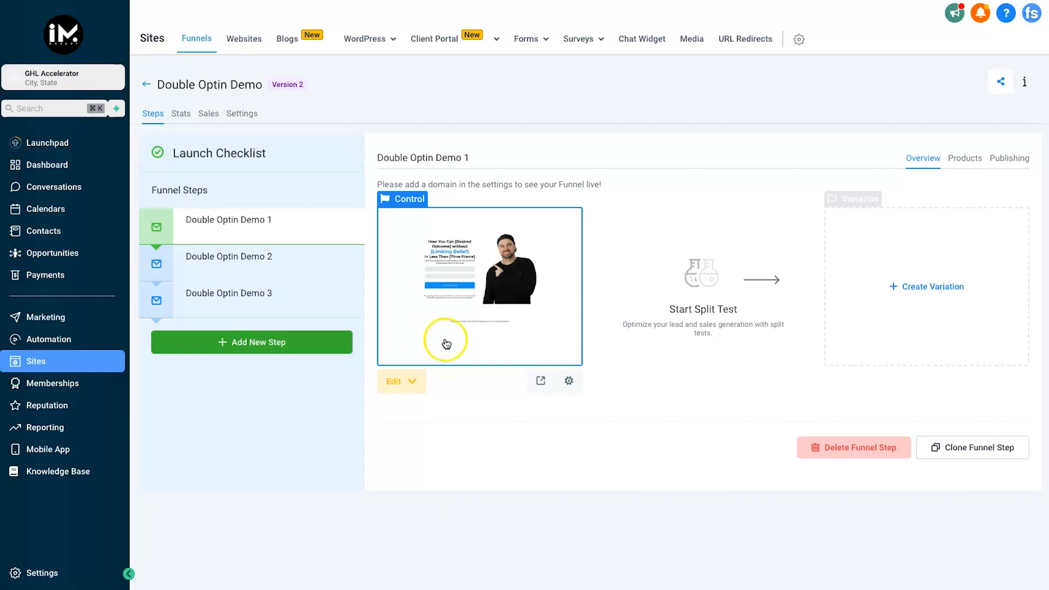
mouse_move(311, 249)
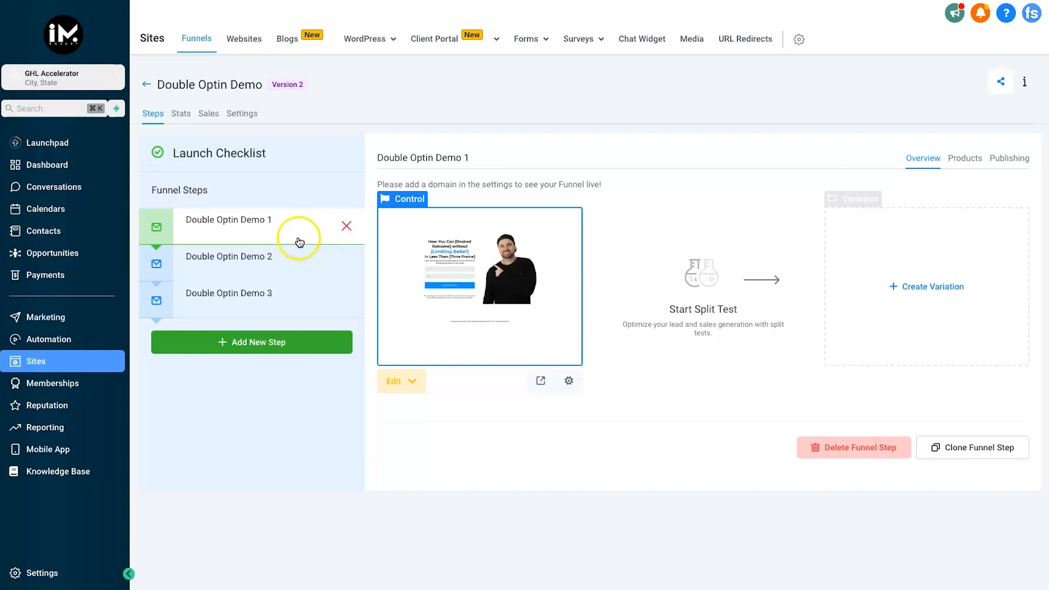
click(228, 256)
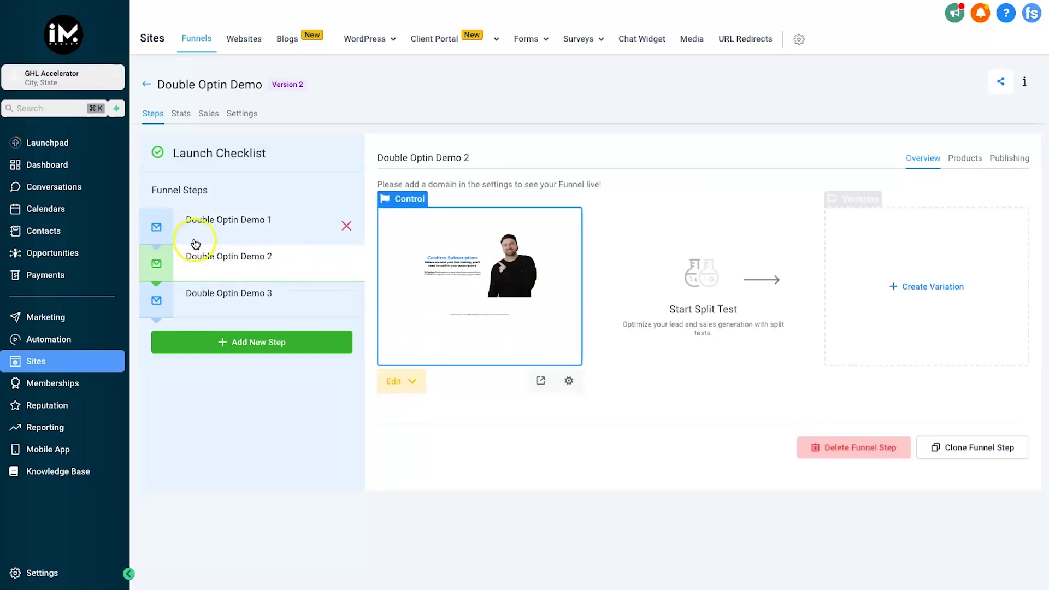
mouse_move(543, 381)
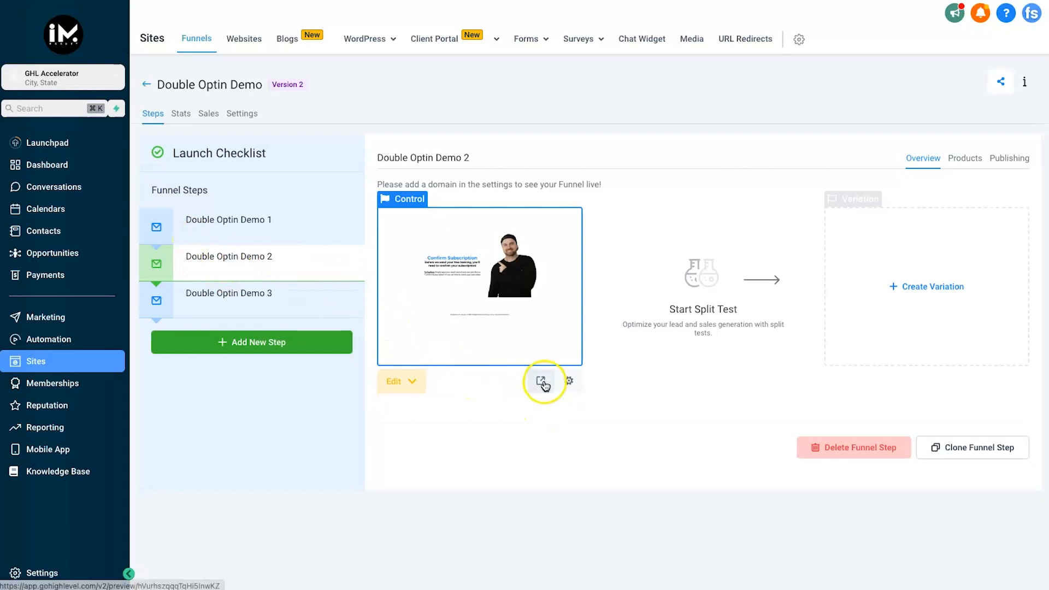
click(543, 381)
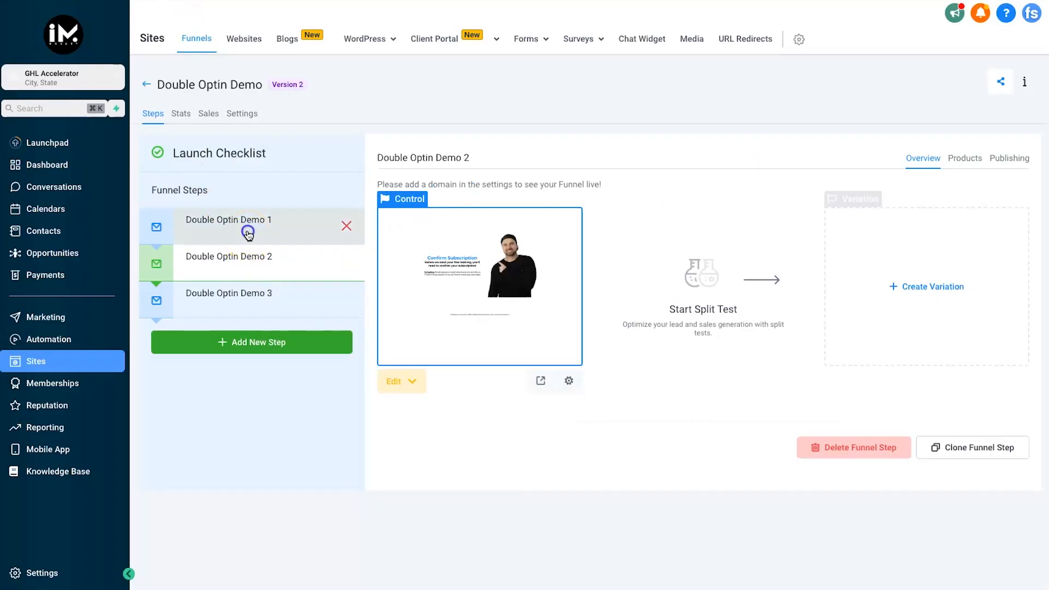
click(229, 220)
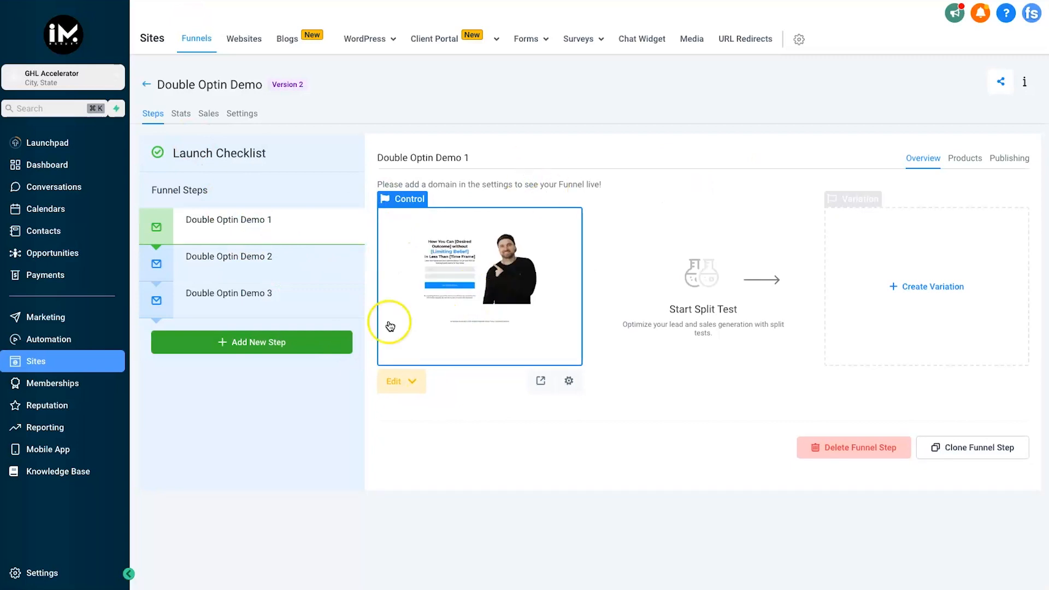
mouse_move(430, 321)
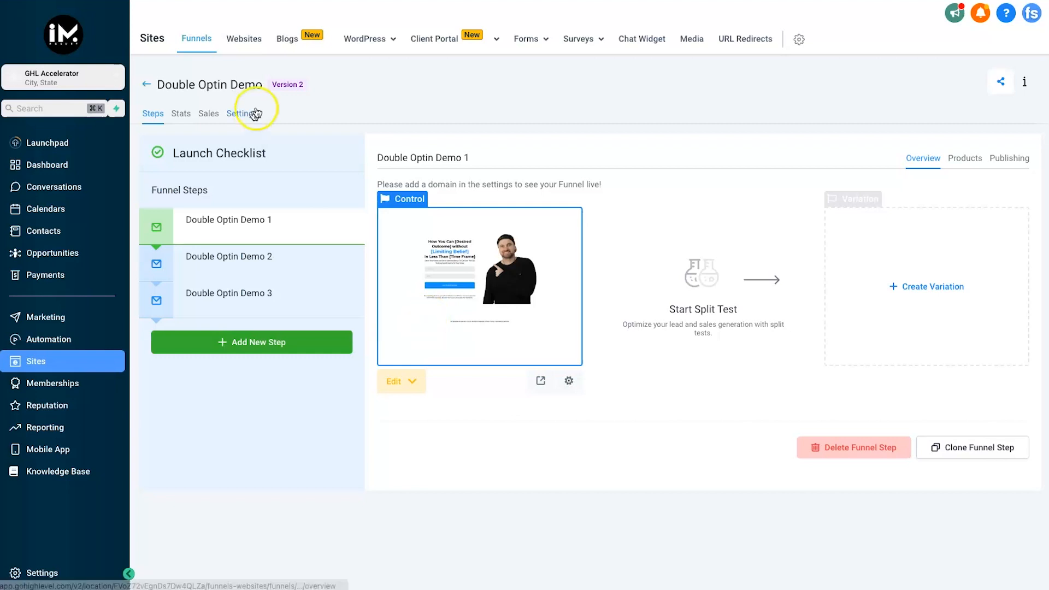
mouse_move(467, 105)
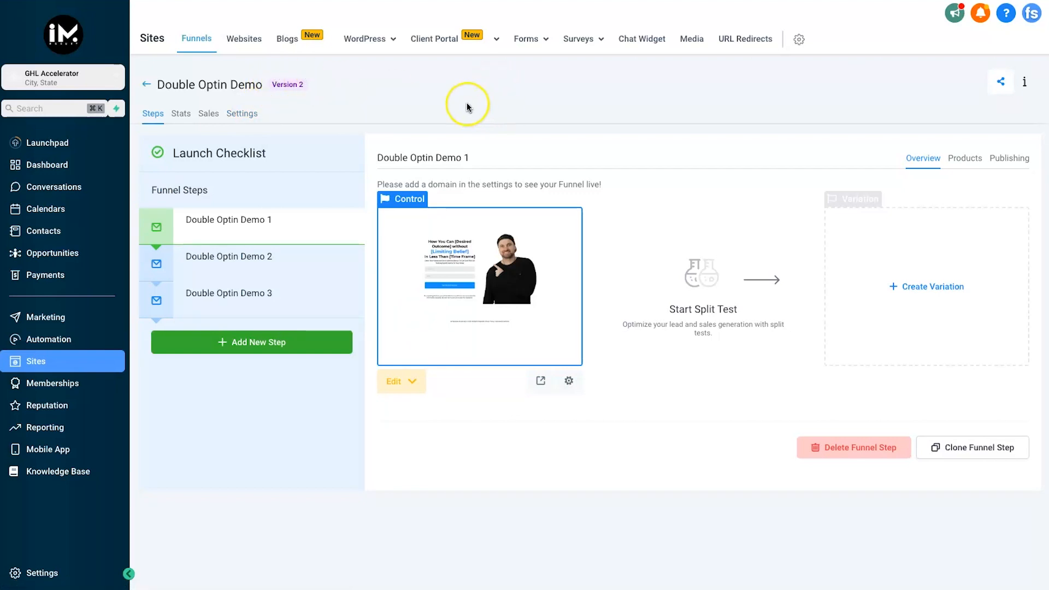
mouse_move(442, 111)
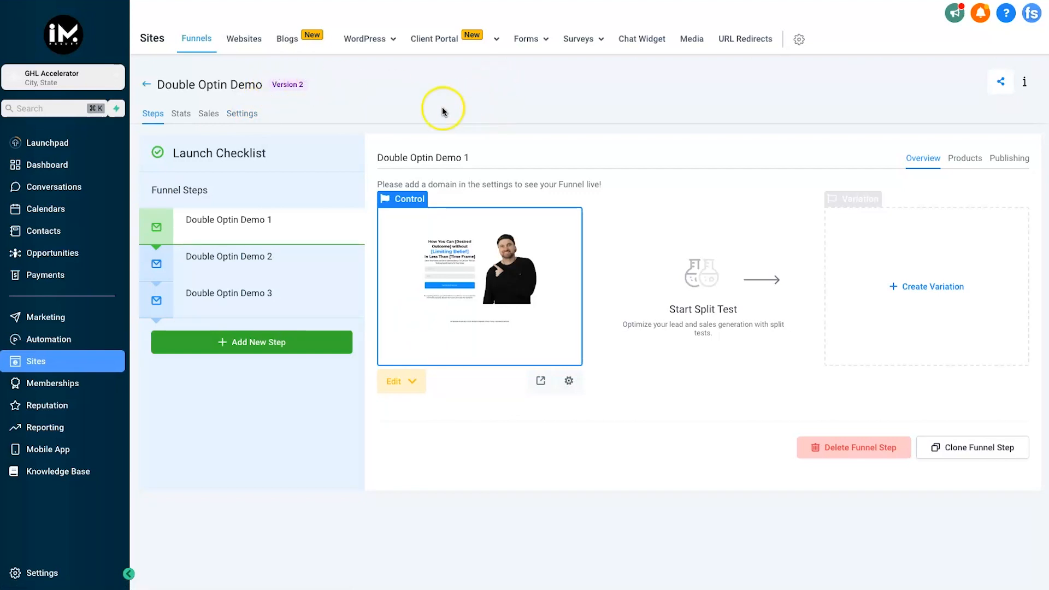
mouse_move(158, 208)
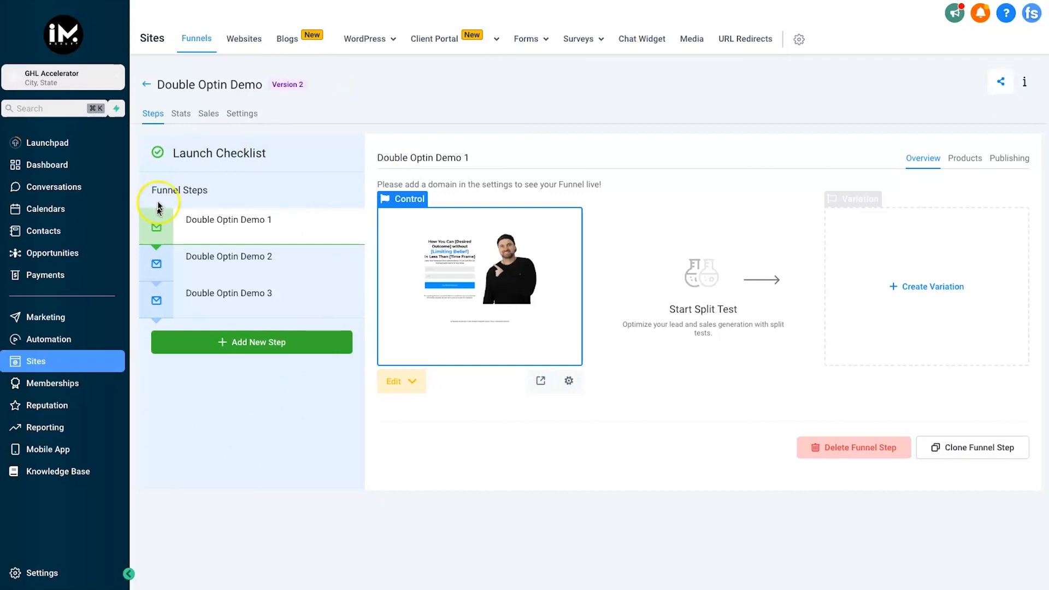
- Open the Double Optin Demo To Confirm workflow's tag step showing the not-confirmed tag
click(47, 317)
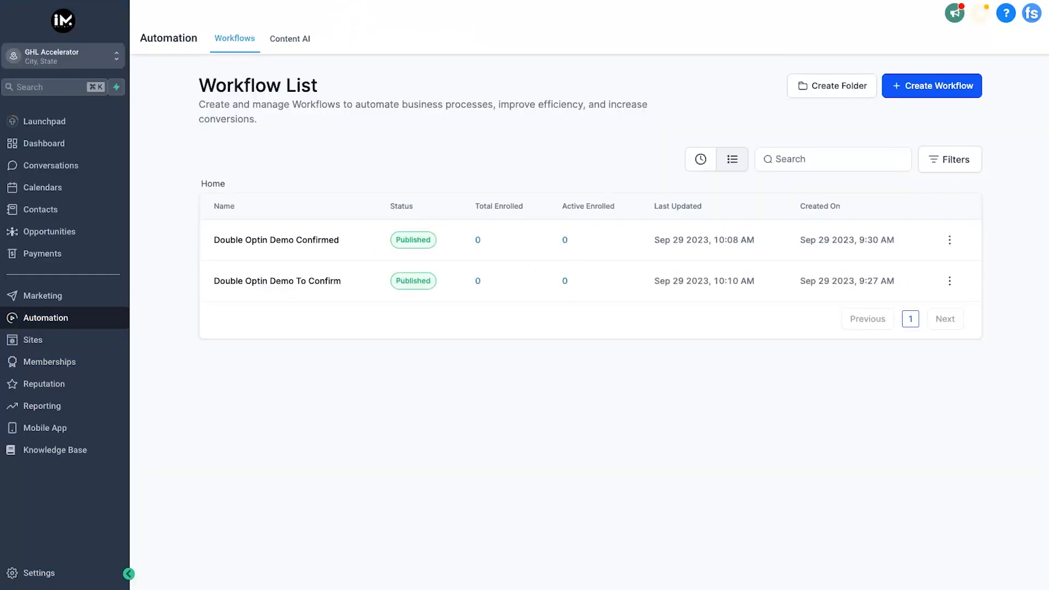
click(398, 435)
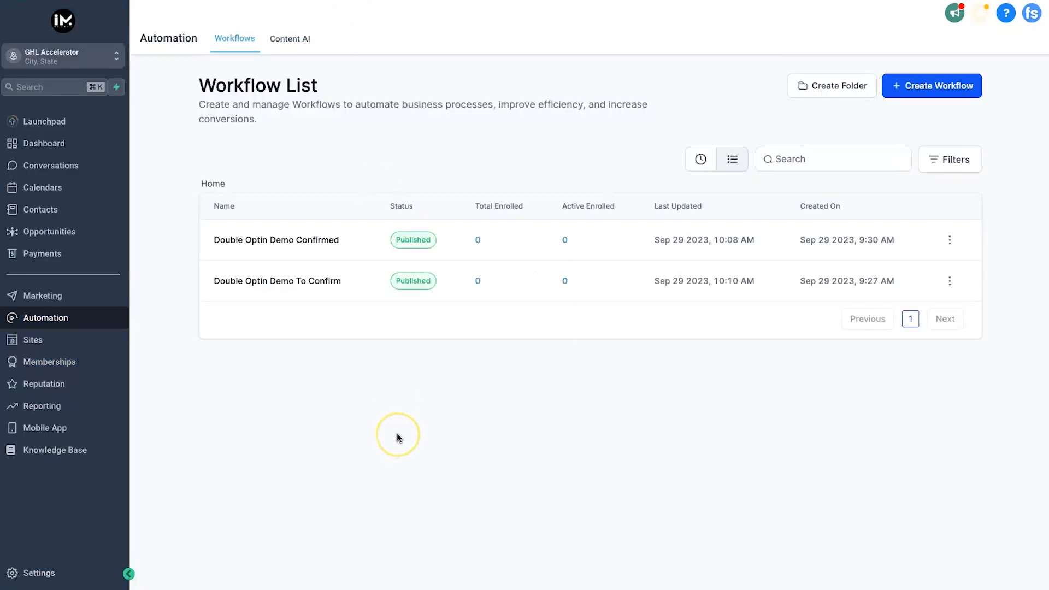
mouse_move(398, 439)
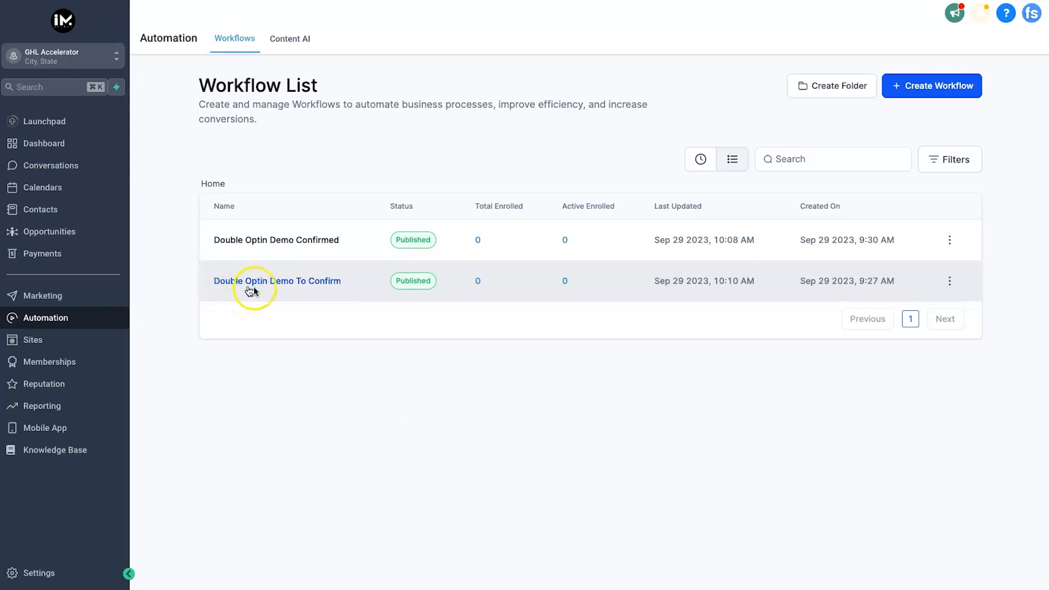
mouse_move(296, 281)
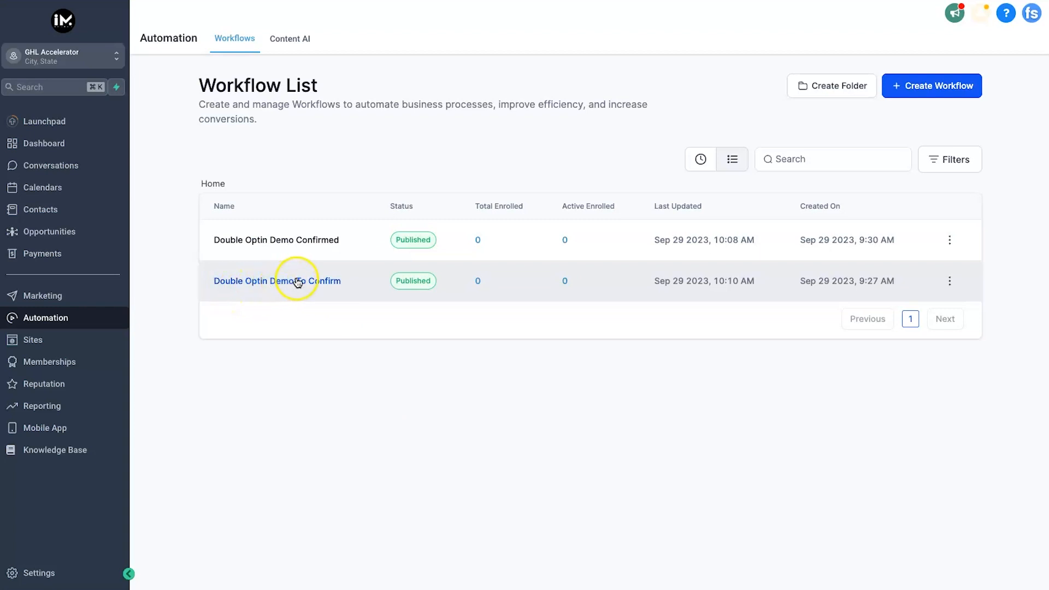
click(278, 281)
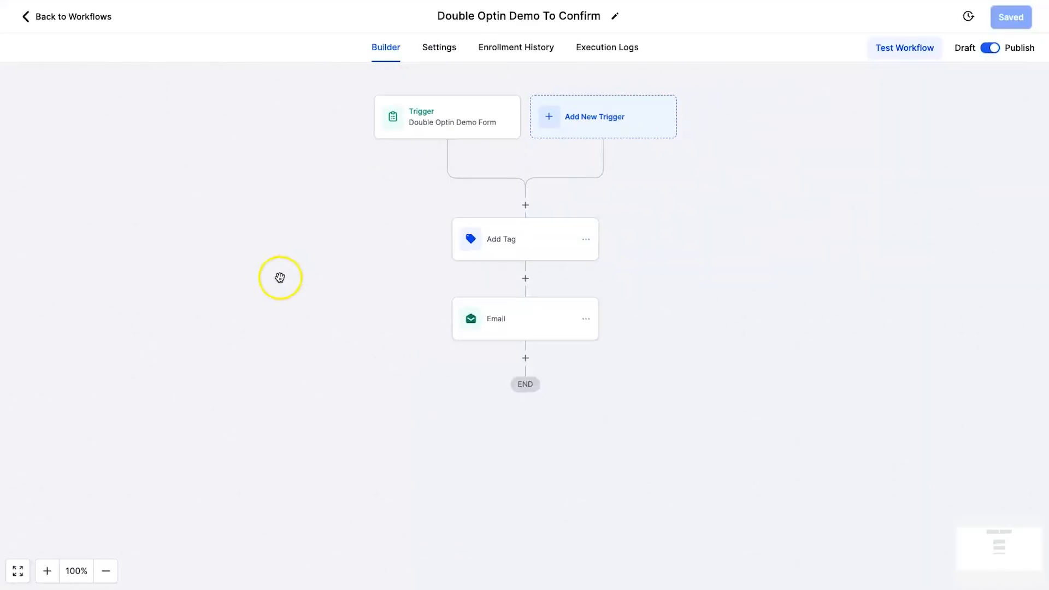
mouse_move(467, 121)
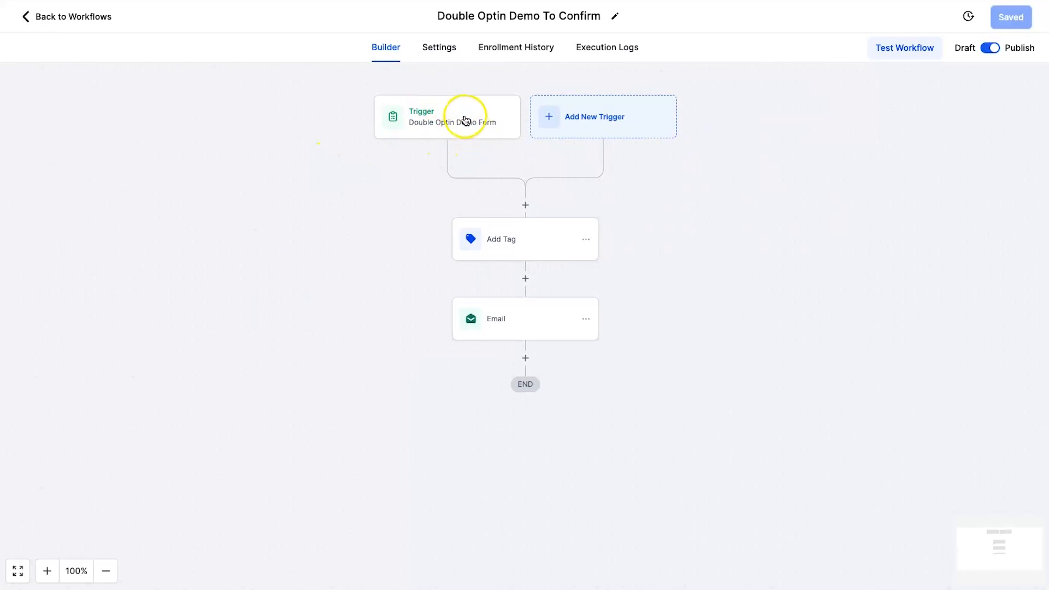
mouse_move(426, 113)
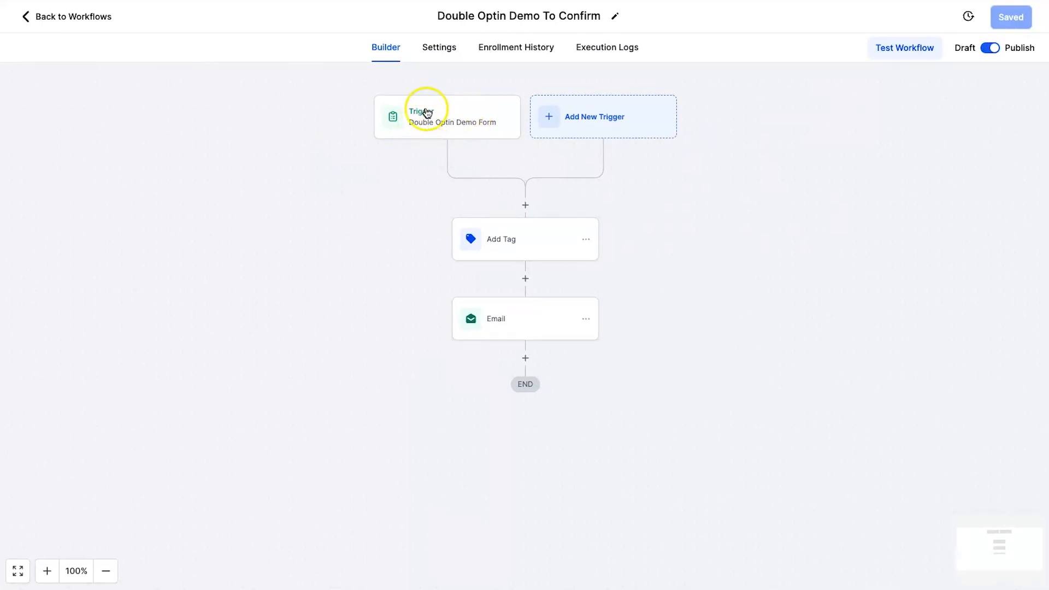
mouse_move(529, 250)
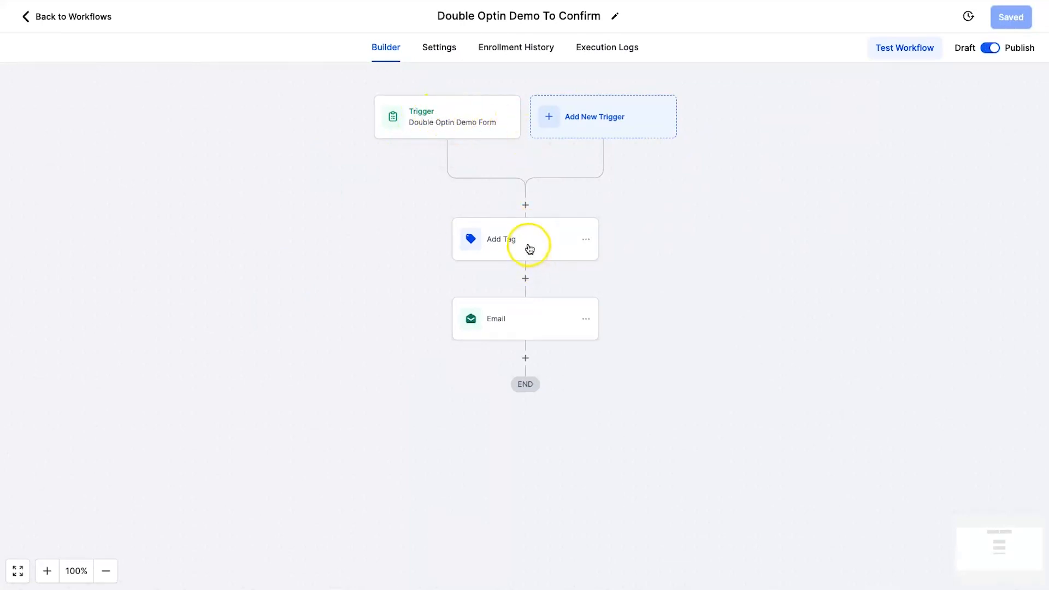
click(526, 239)
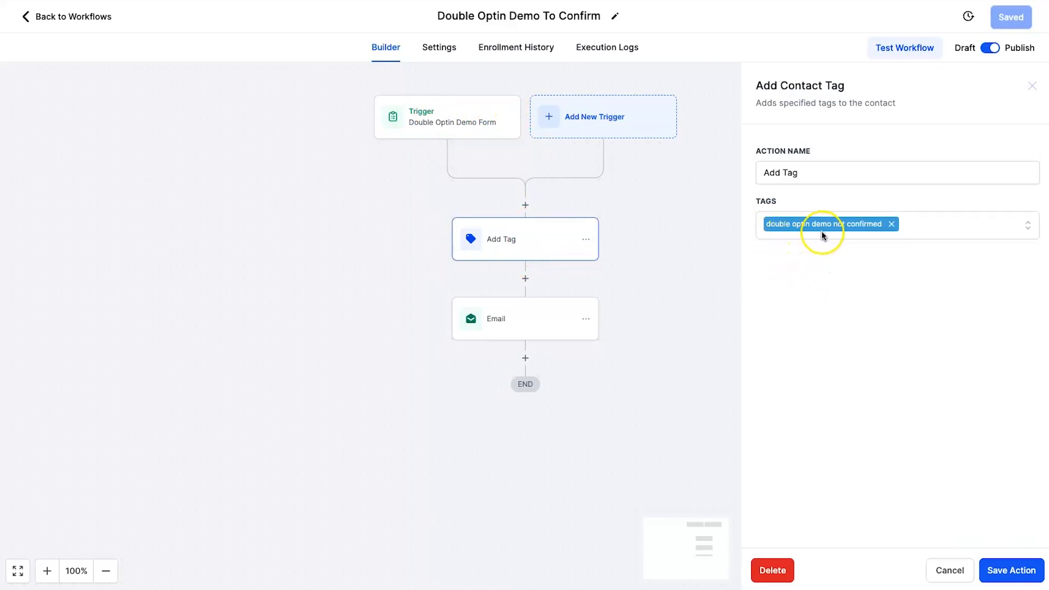
mouse_move(839, 335)
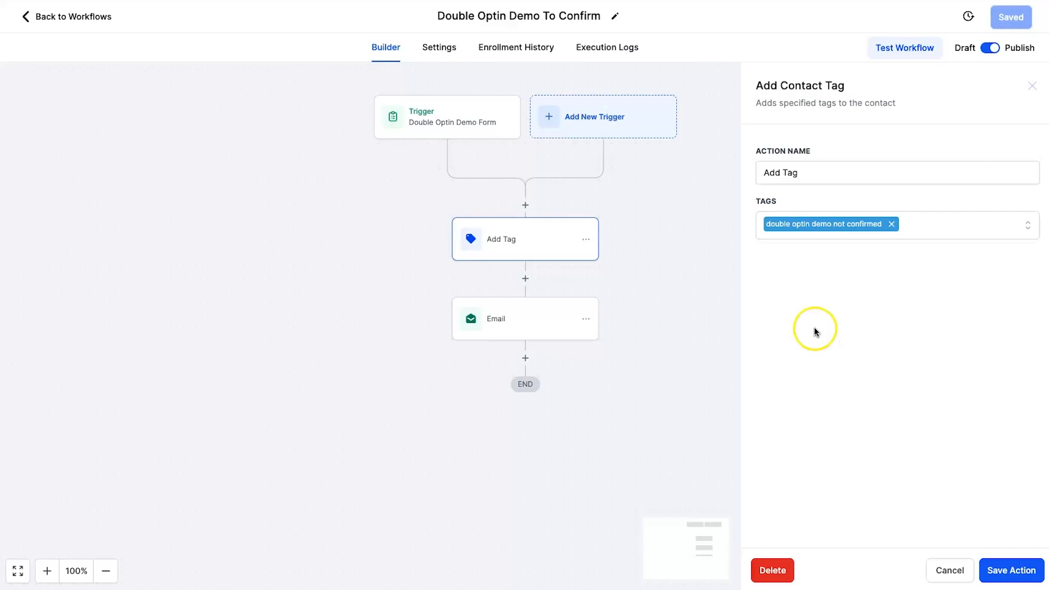
mouse_move(499, 325)
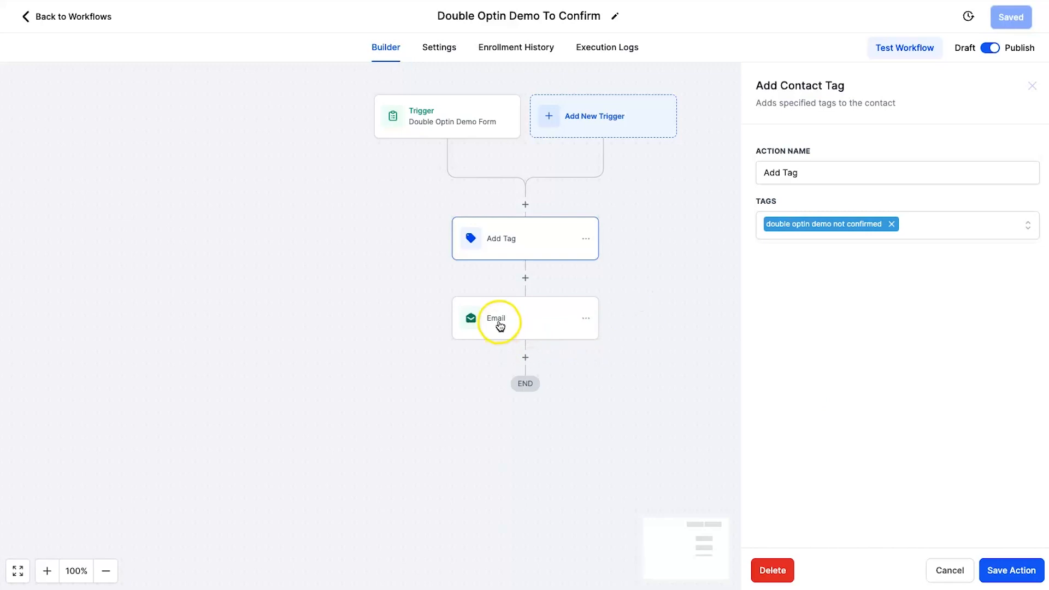
- Open the email step and scroll to the 'Please confirm your subscription' message
click(524, 318)
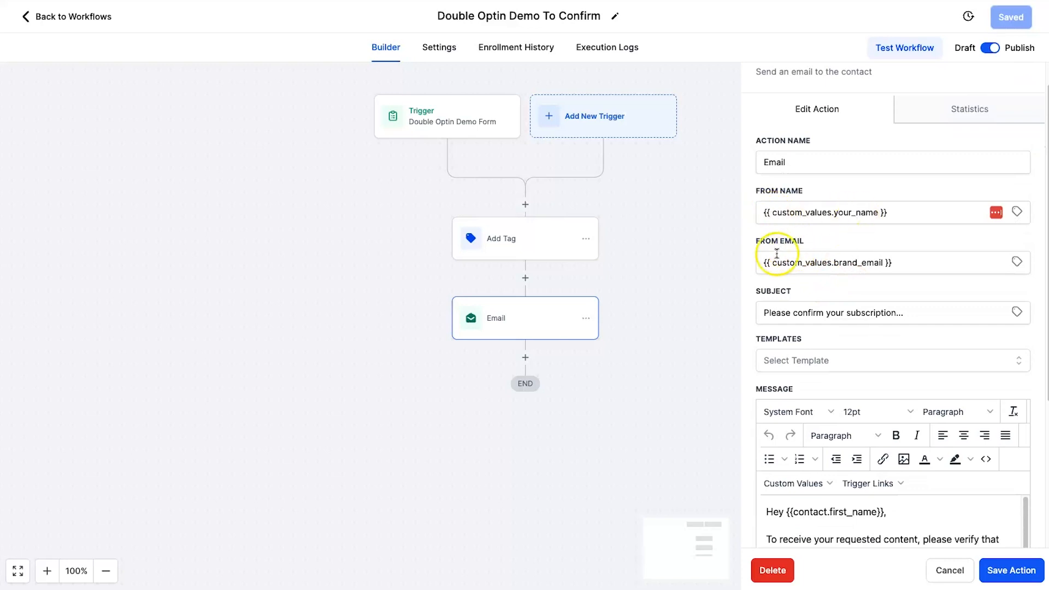
mouse_move(835, 250)
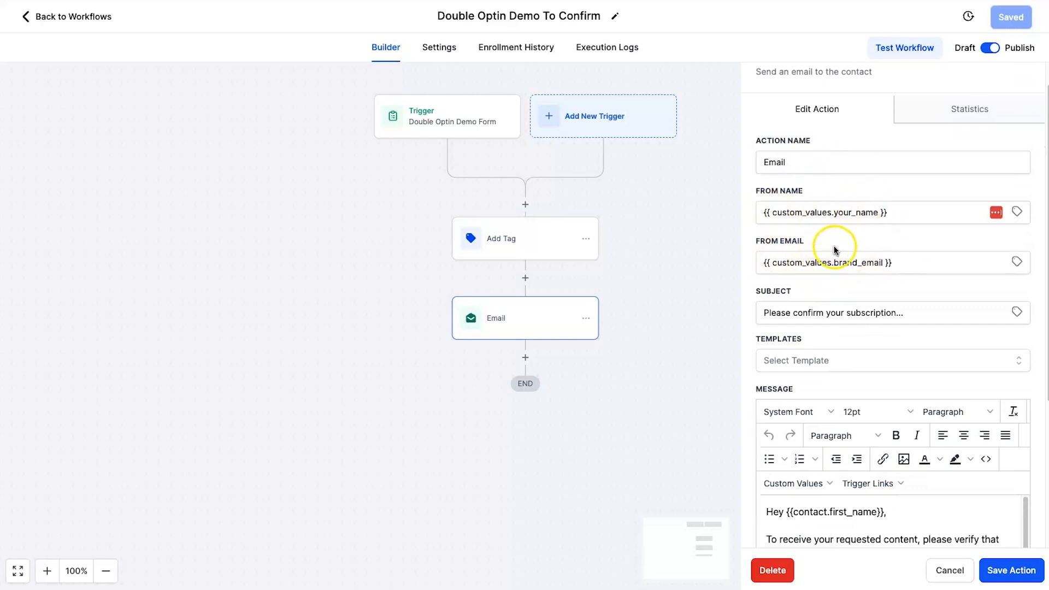
mouse_move(852, 251)
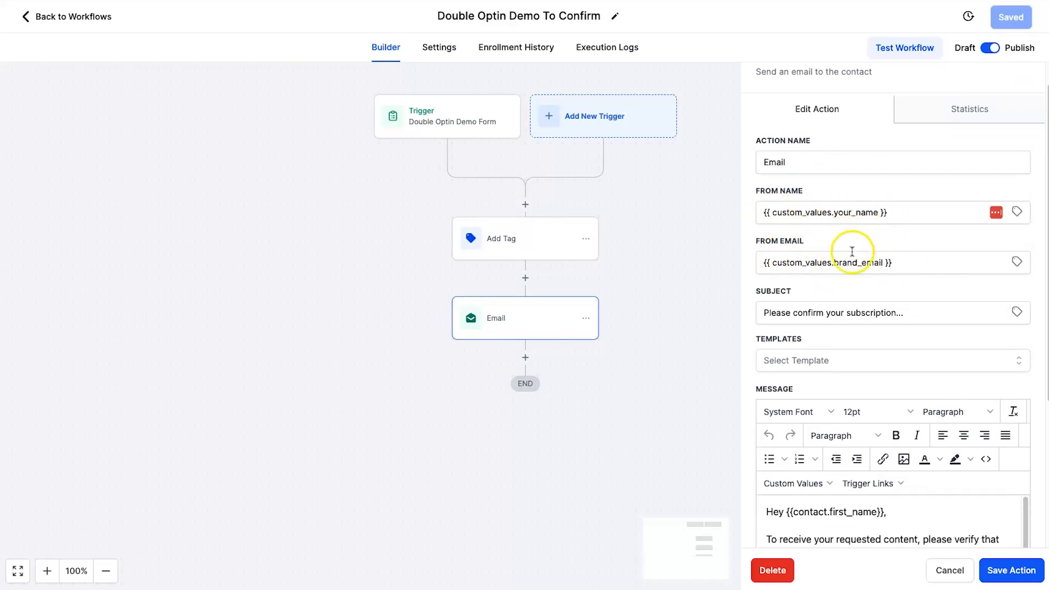
scroll(down, 3)
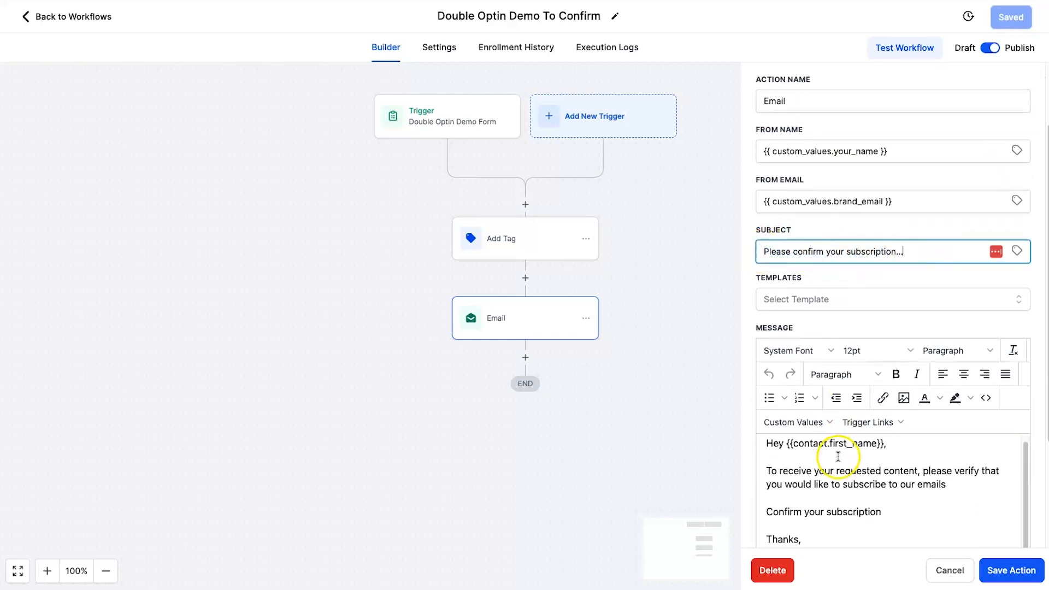
scroll(down, 3)
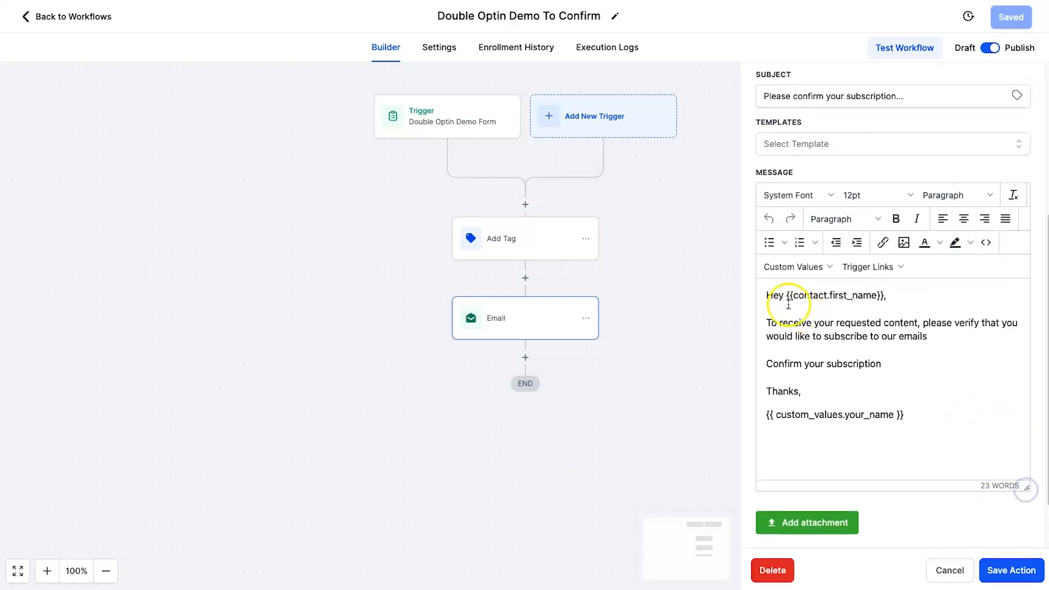
mouse_move(459, 81)
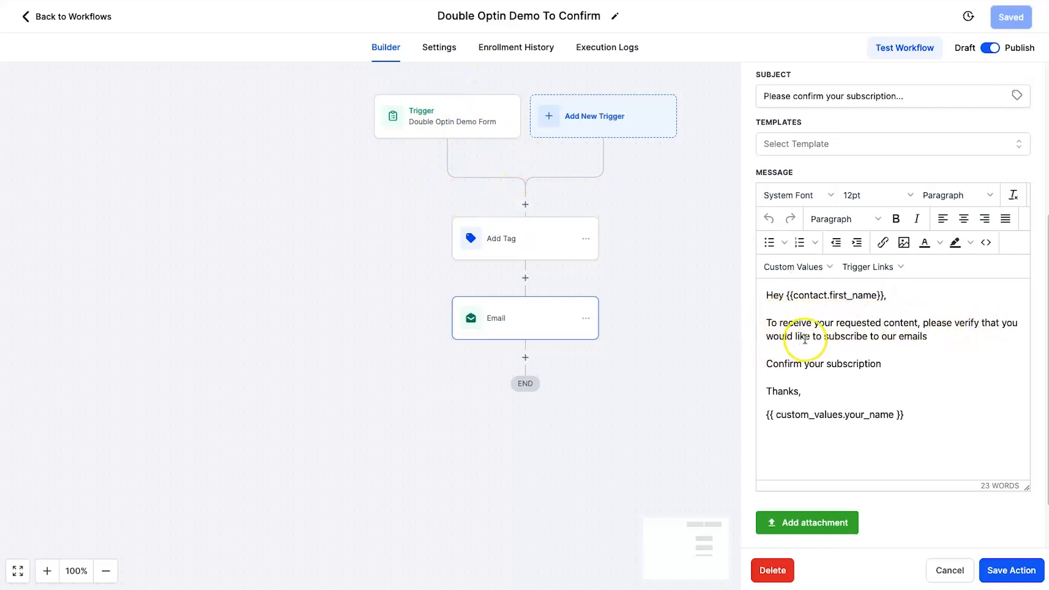
mouse_move(749, 366)
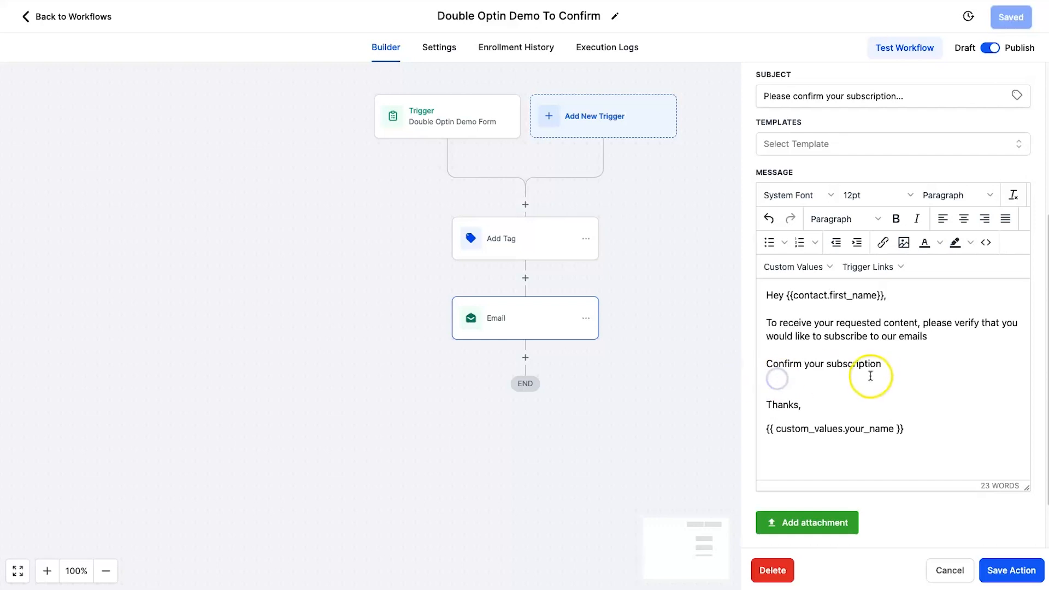
mouse_move(922, 363)
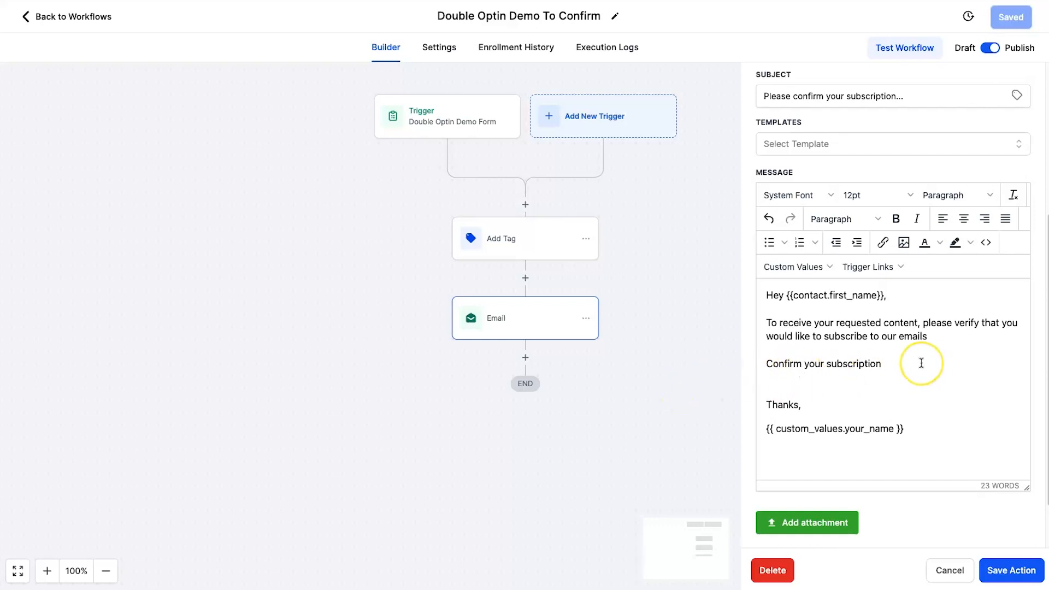
mouse_move(922, 363)
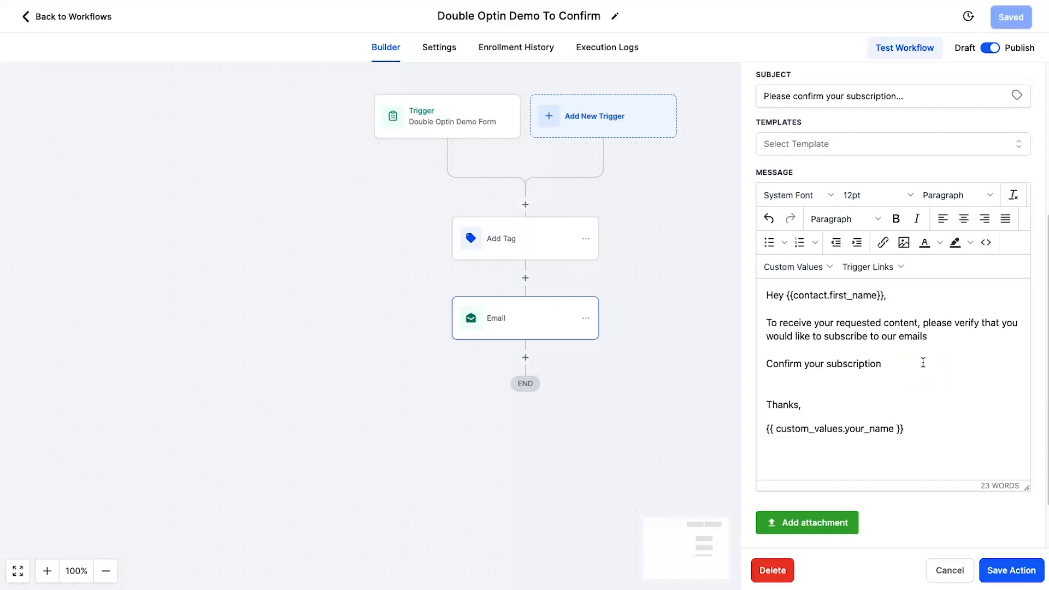
mouse_move(750, 404)
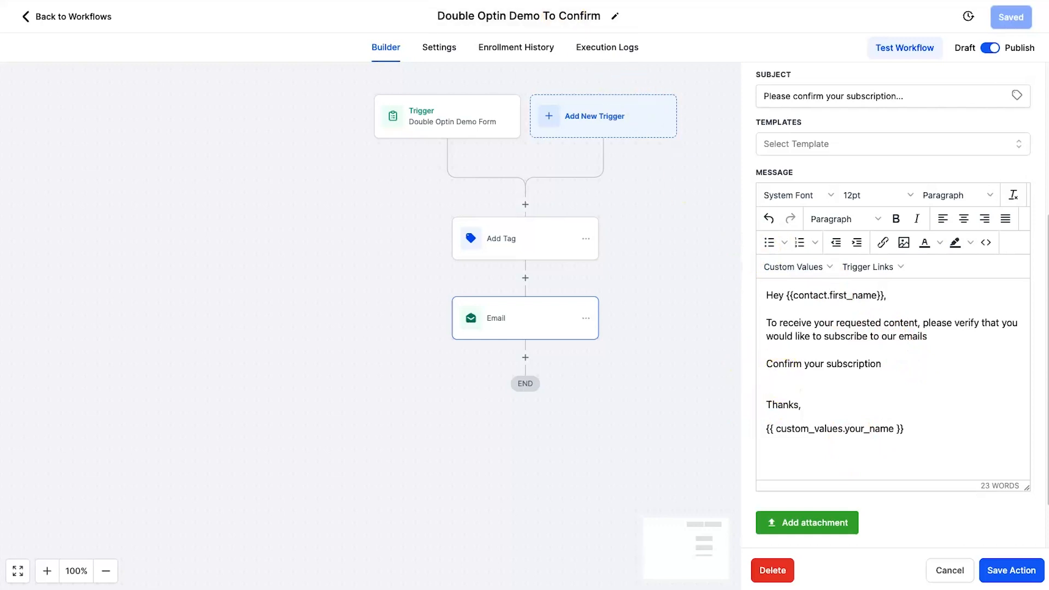
- Go to Marketing Trigger Links and start a new trigger link
click(47, 317)
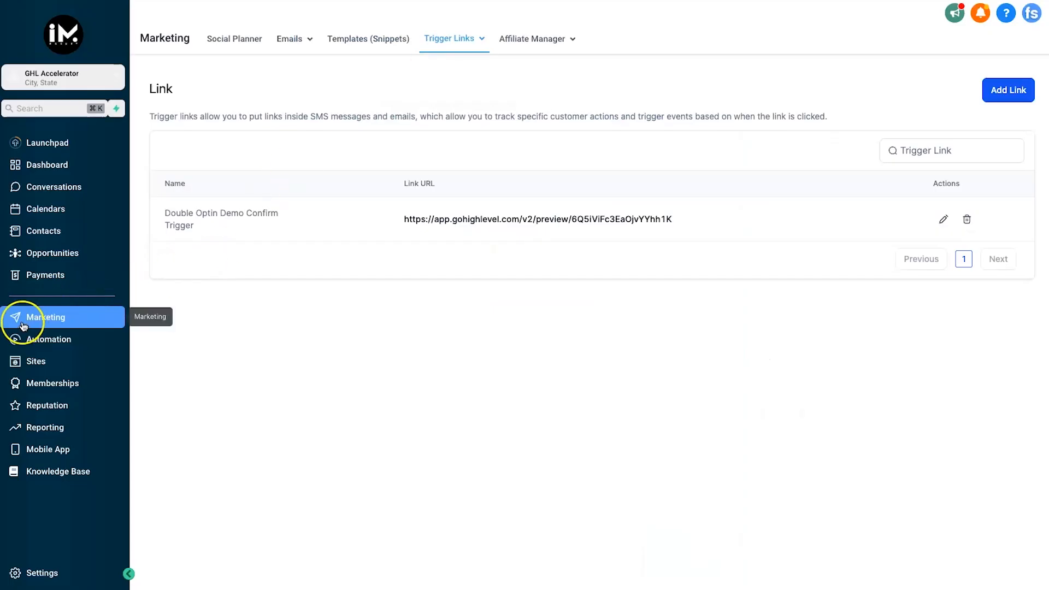
click(454, 38)
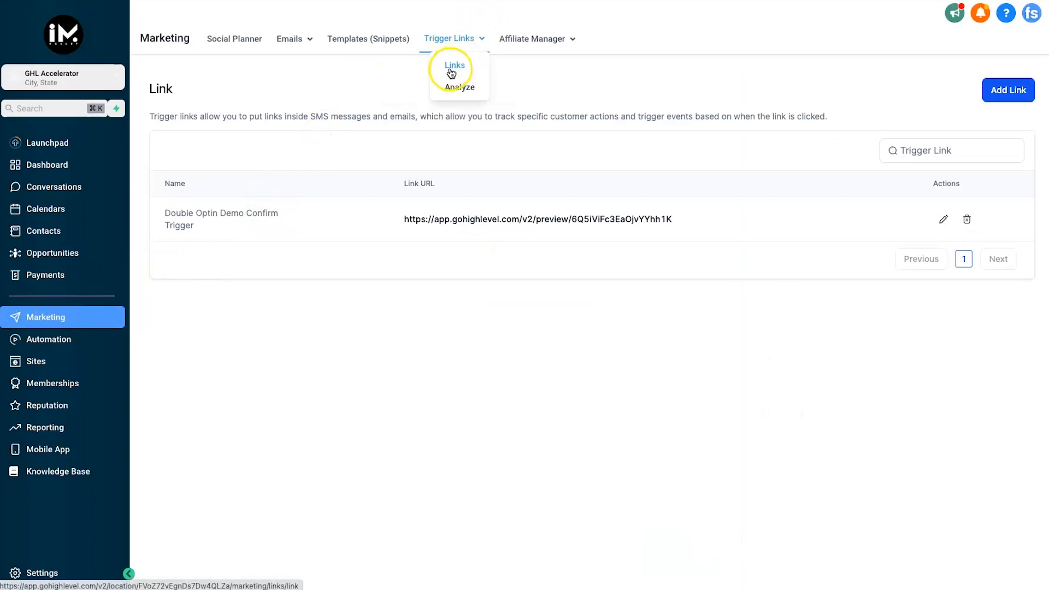
click(454, 65)
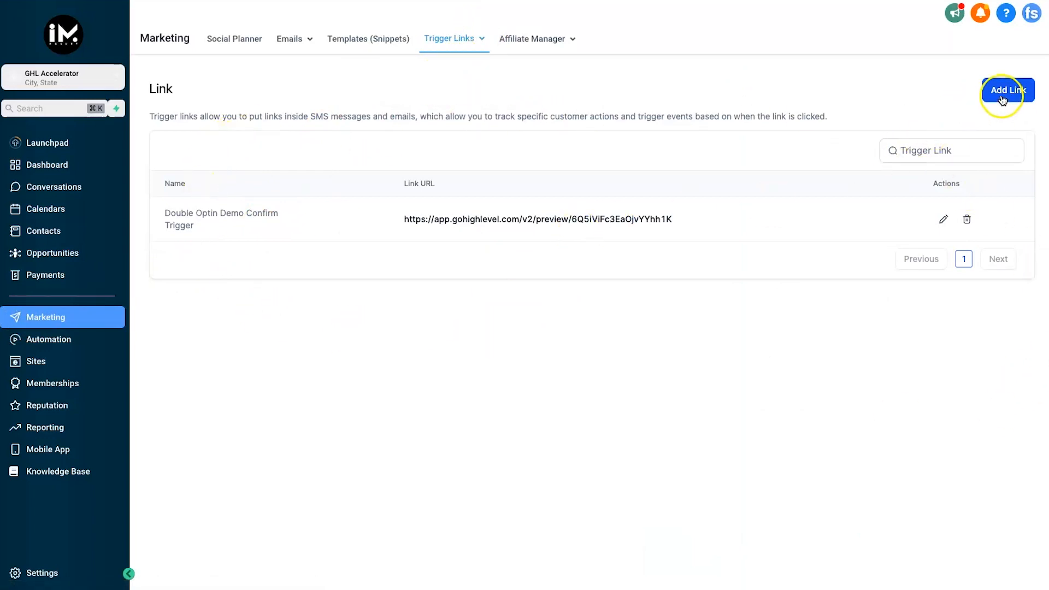
click(1009, 90)
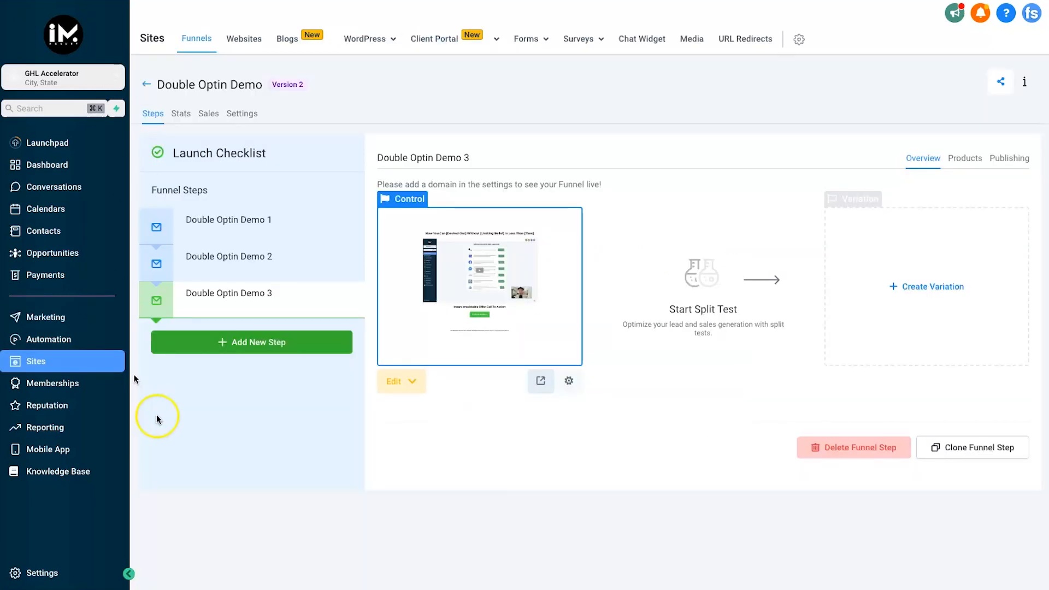
mouse_move(233, 297)
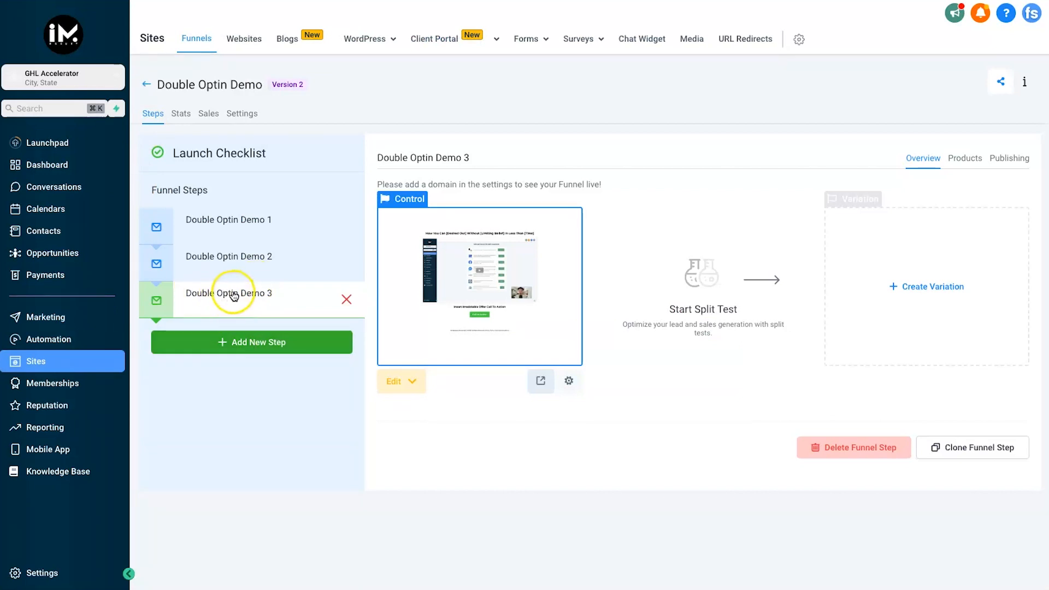
- Copy the Double Optin Demo 3 preview link address and begin filling in the link
right_click(541, 381)
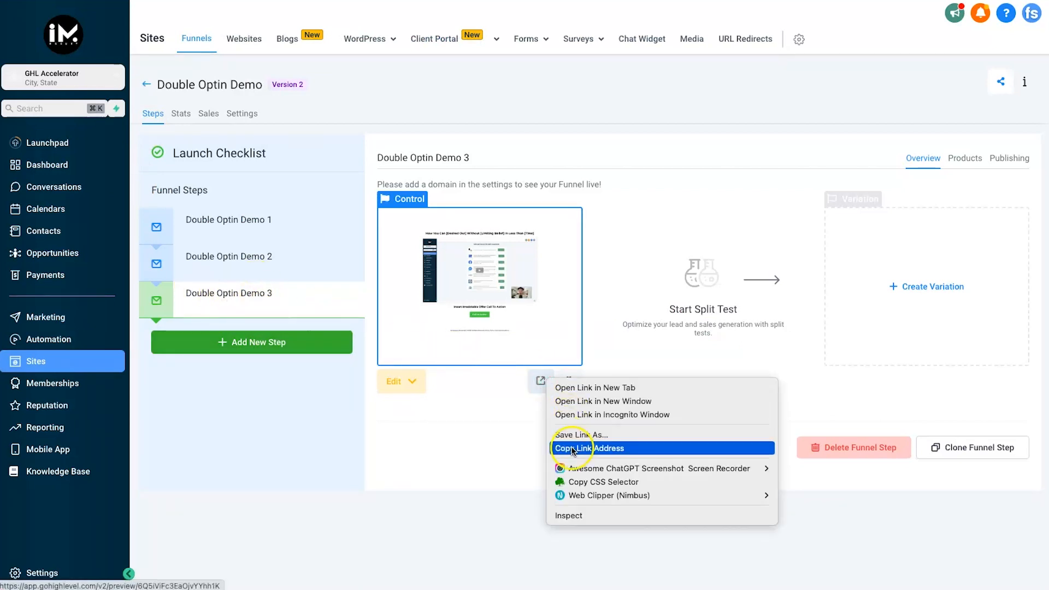
click(570, 449)
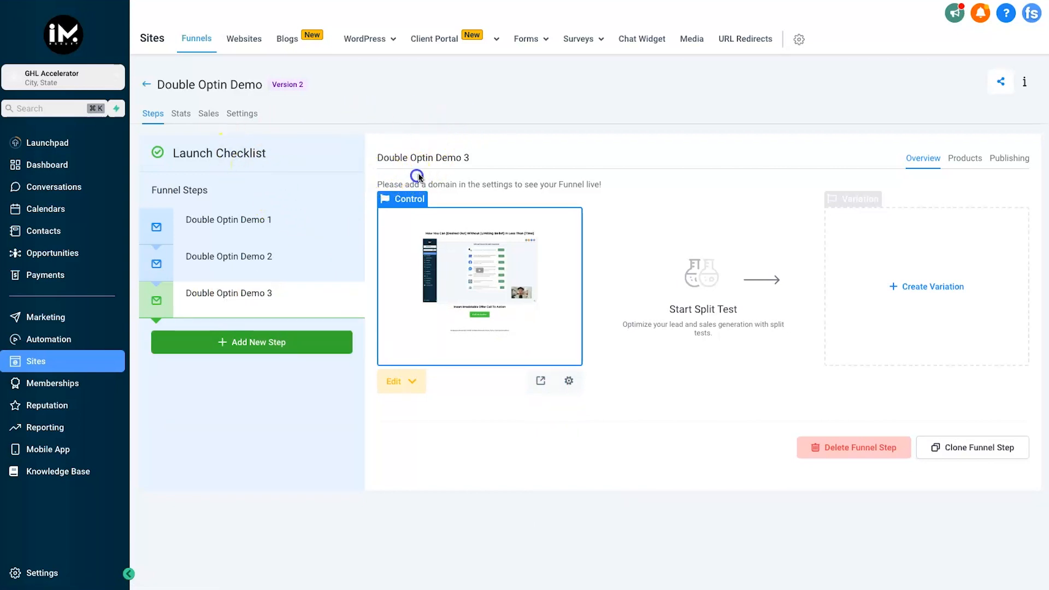
mouse_move(541, 38)
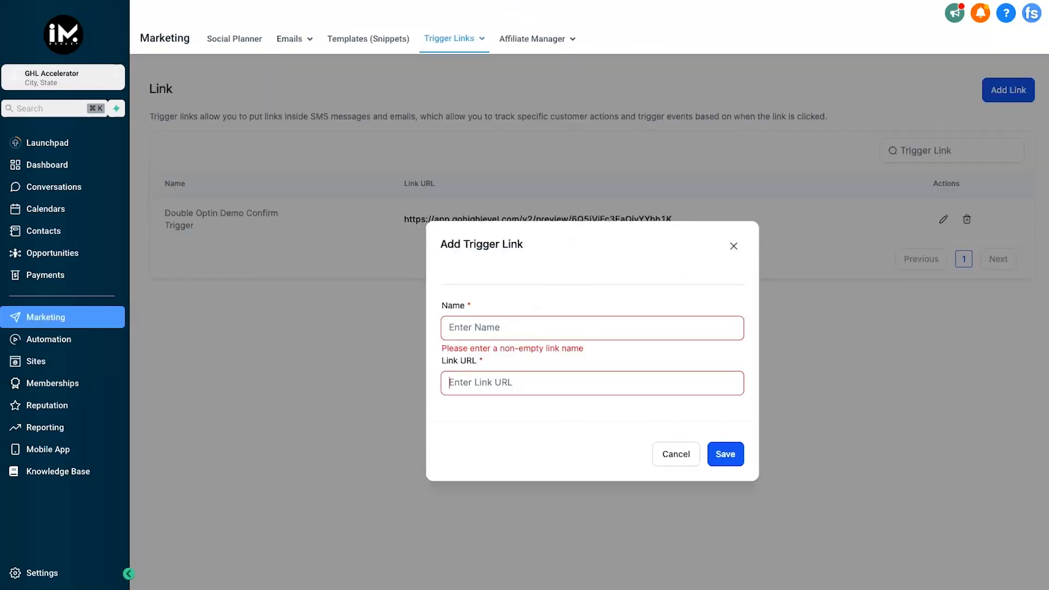
click(676, 454)
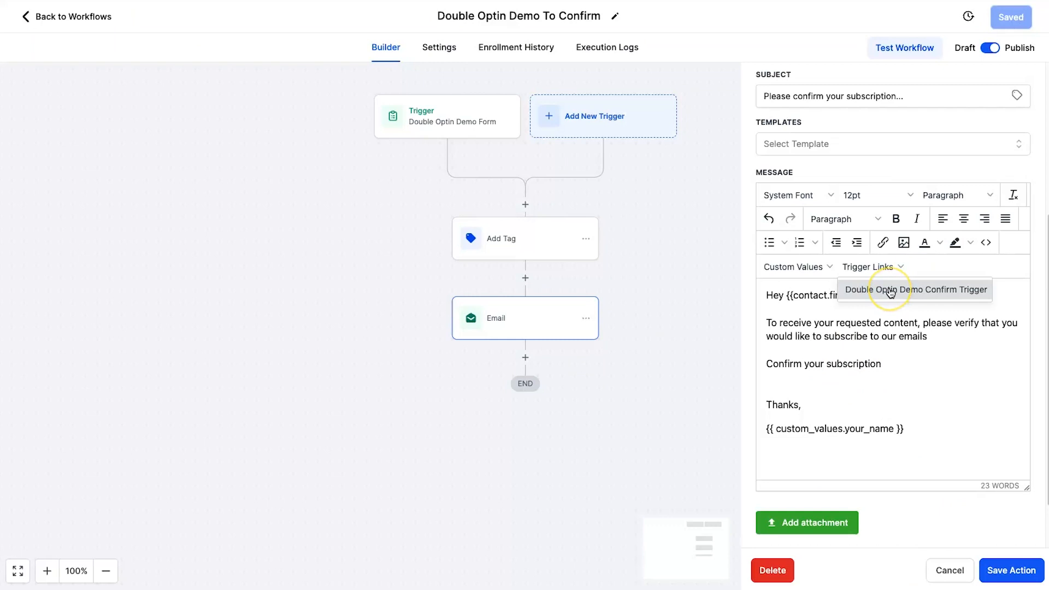
- Keep the Double Optin Demo Confirm trigger link in the email and save the workflow
click(913, 289)
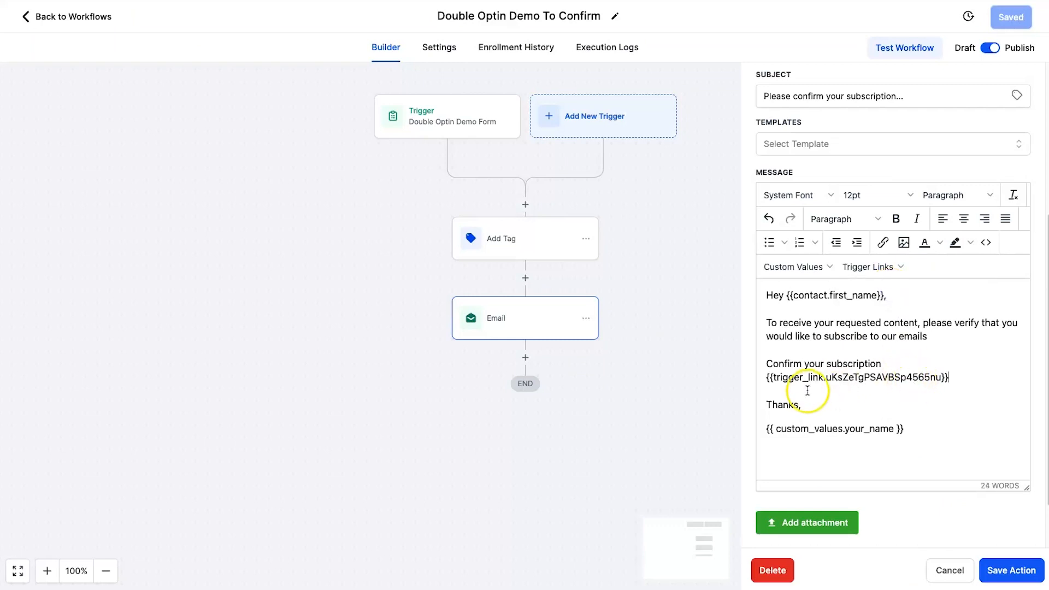
mouse_move(793, 393)
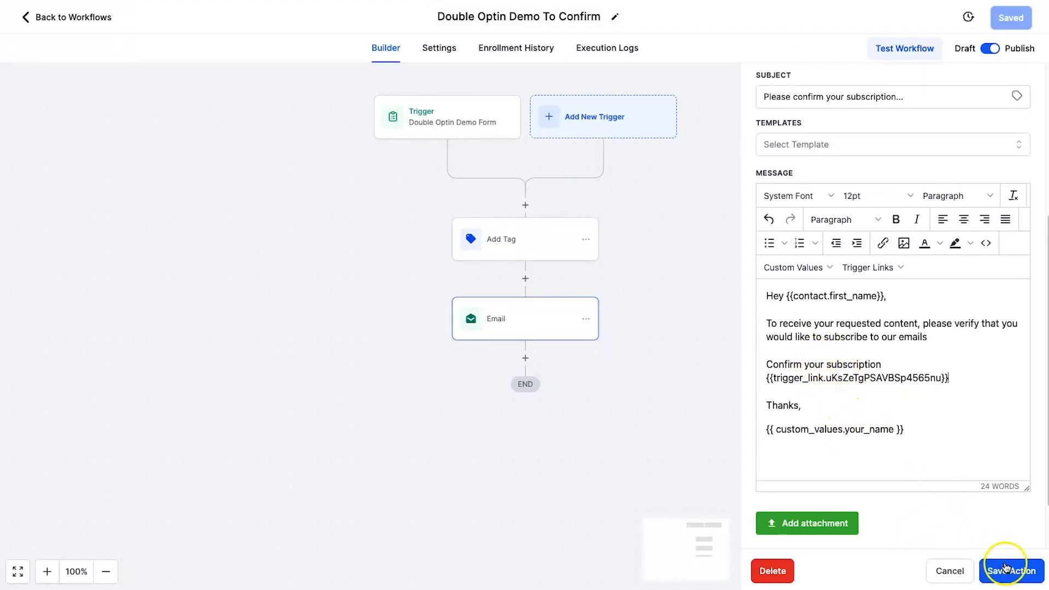
click(1011, 571)
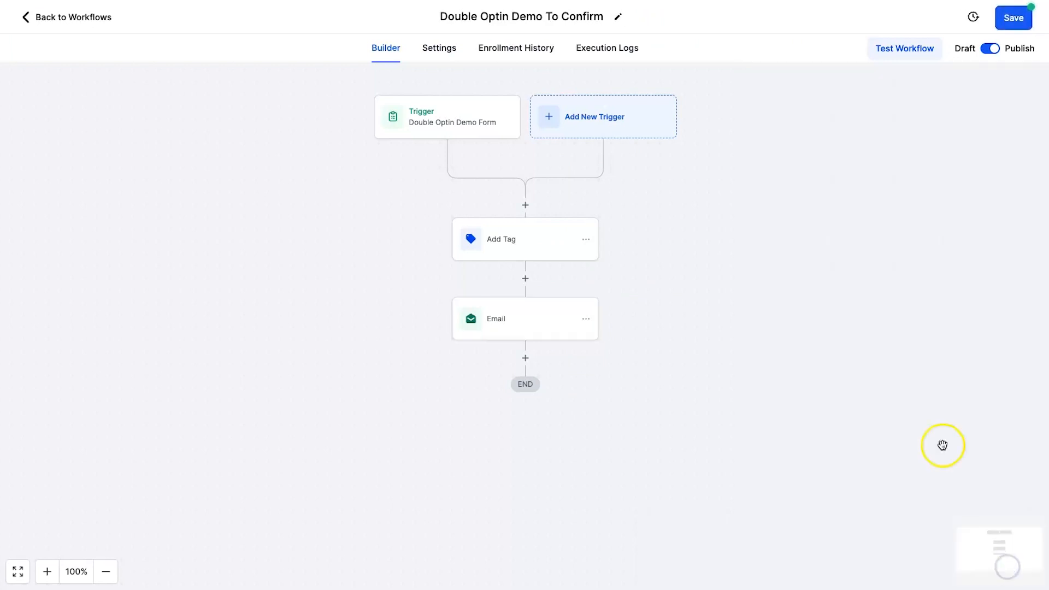
click(1013, 18)
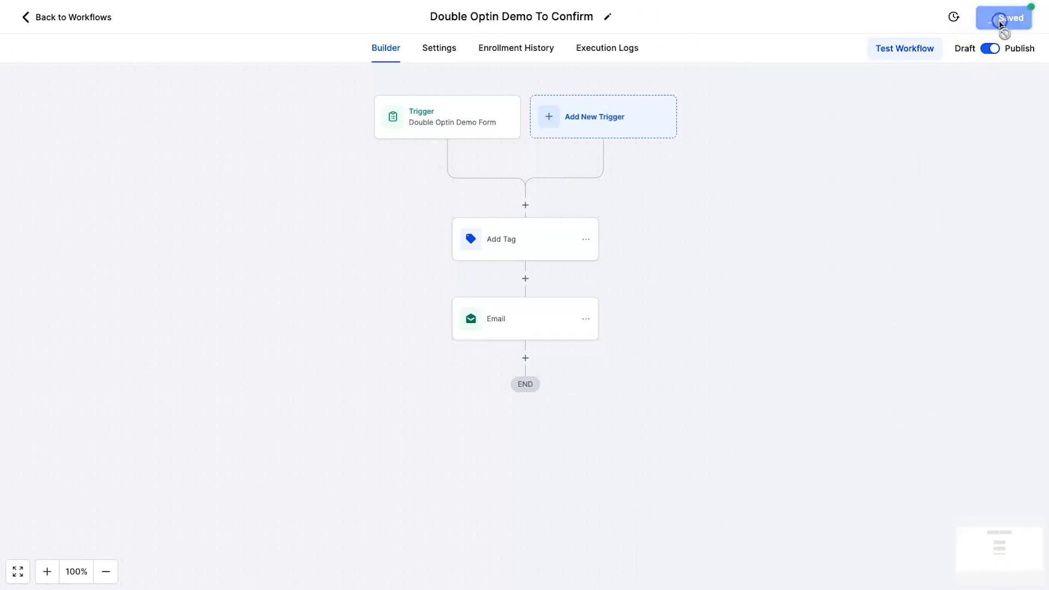
click(1004, 18)
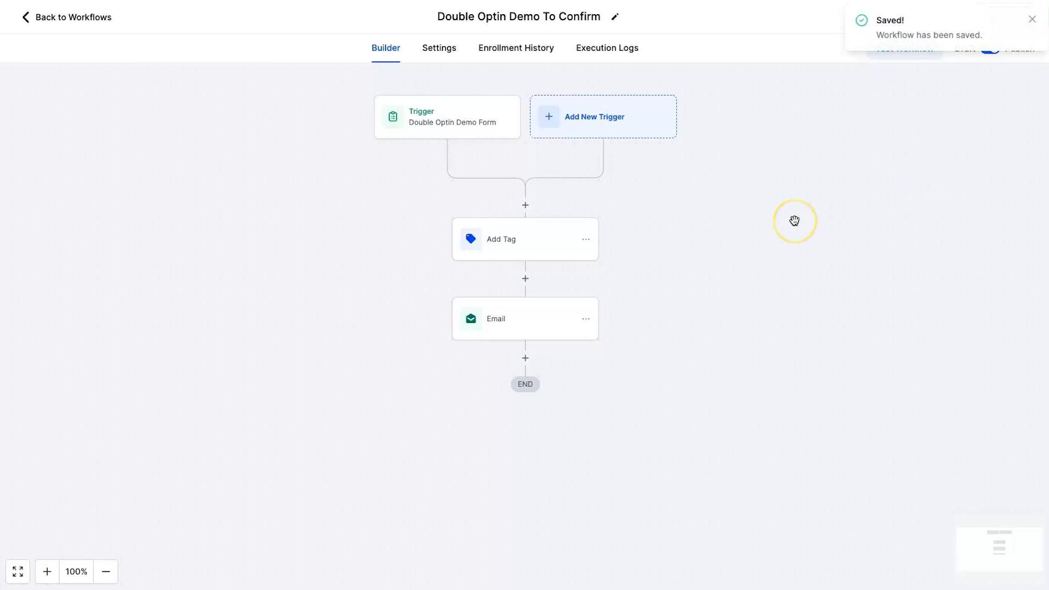
mouse_move(795, 221)
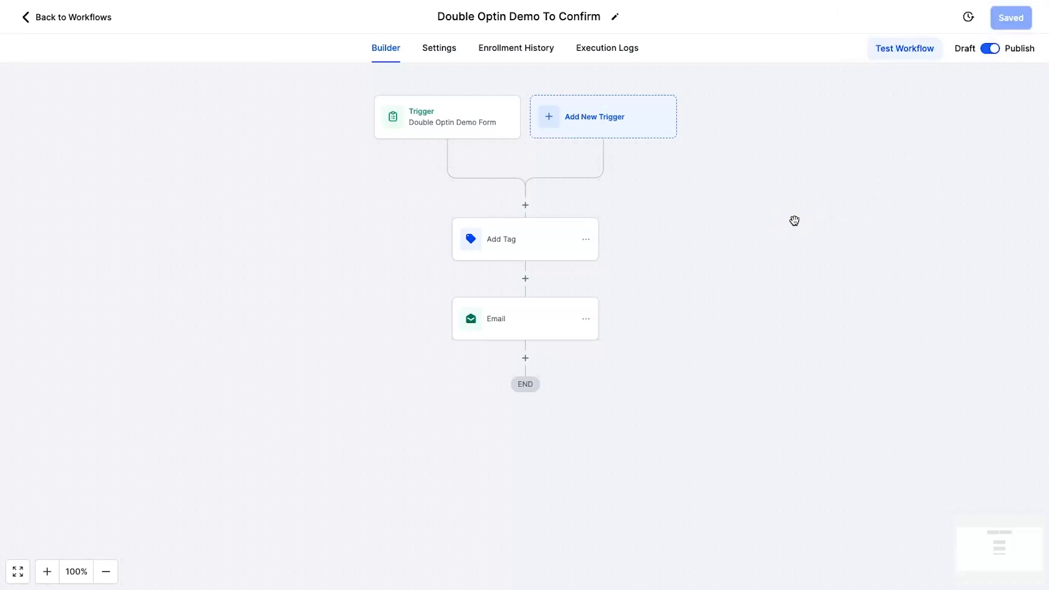
mouse_move(158, 157)
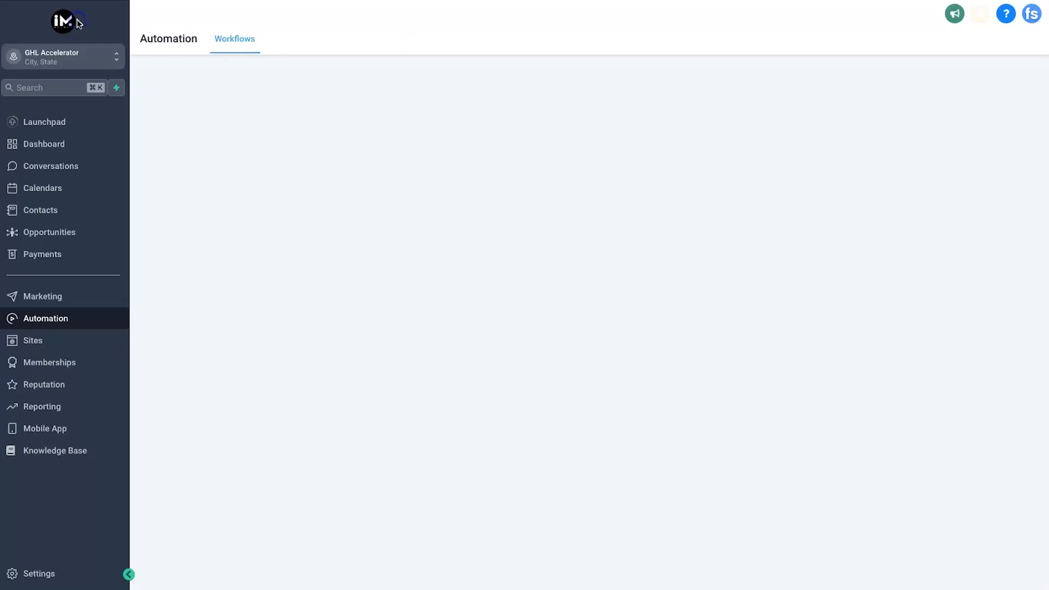
- Set Double Optin Demo Confirmed's trigger link filter to Double Optin Demo Confirm Trigger
click(234, 38)
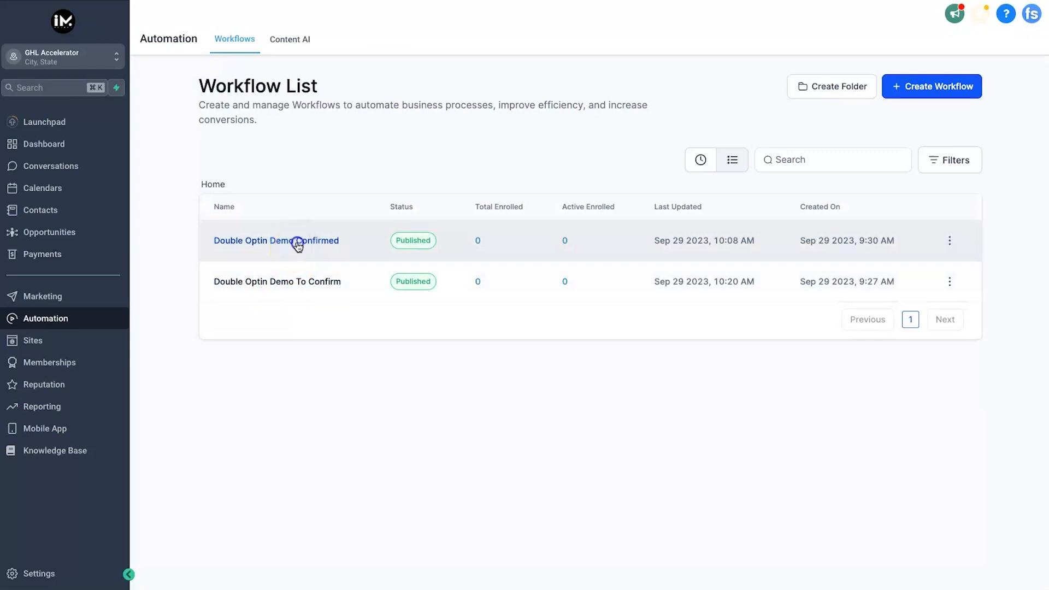
click(275, 241)
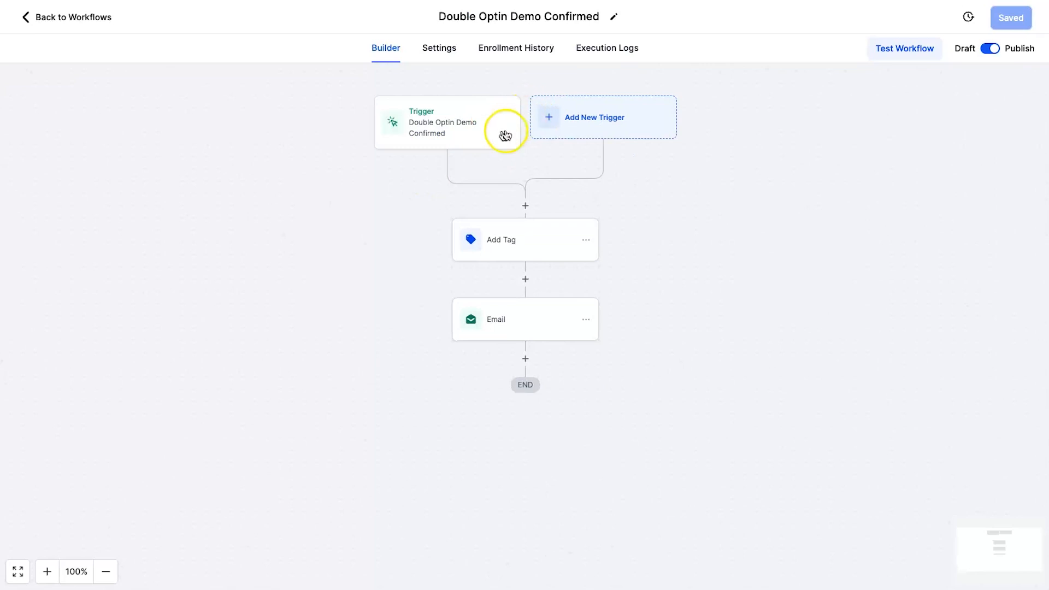
click(447, 122)
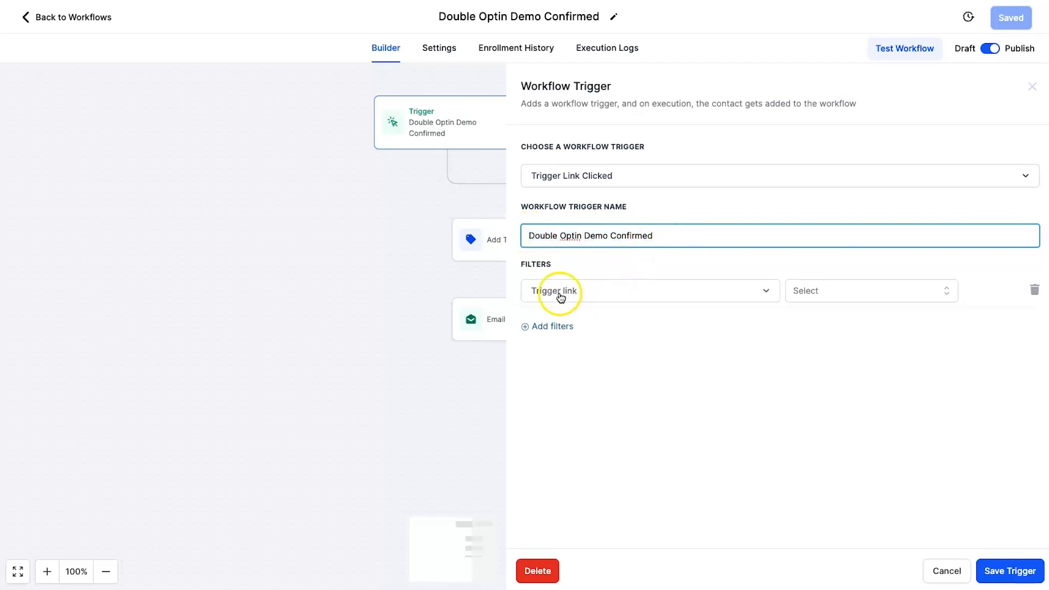
click(870, 290)
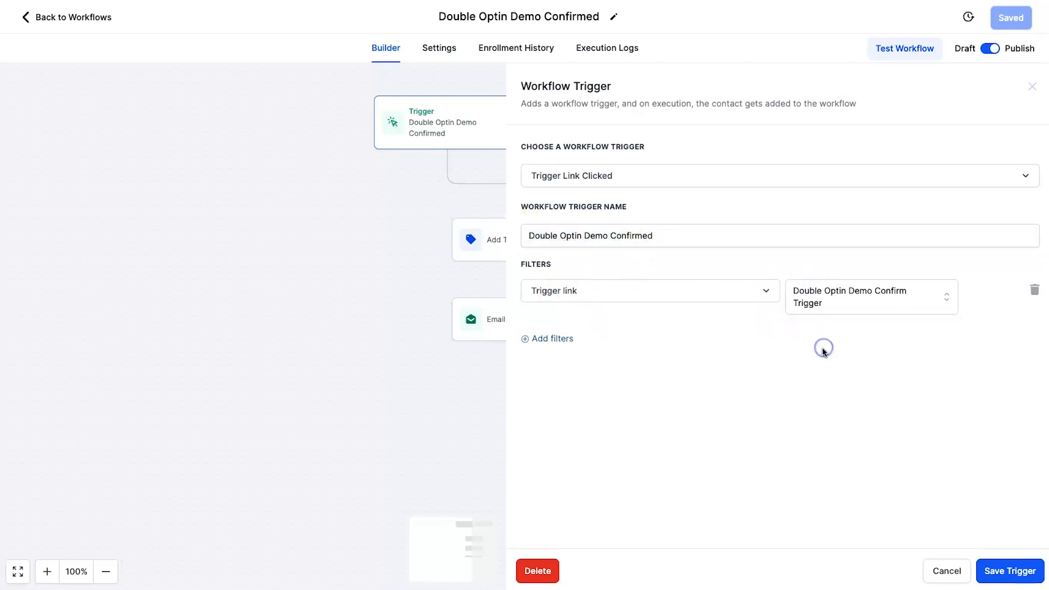
click(1010, 571)
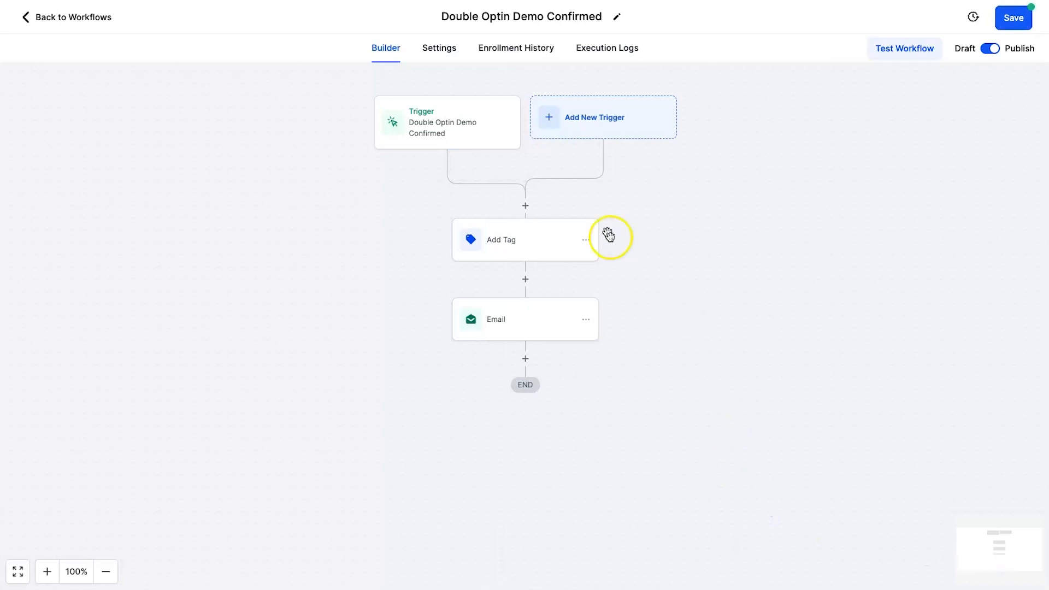
mouse_move(428, 82)
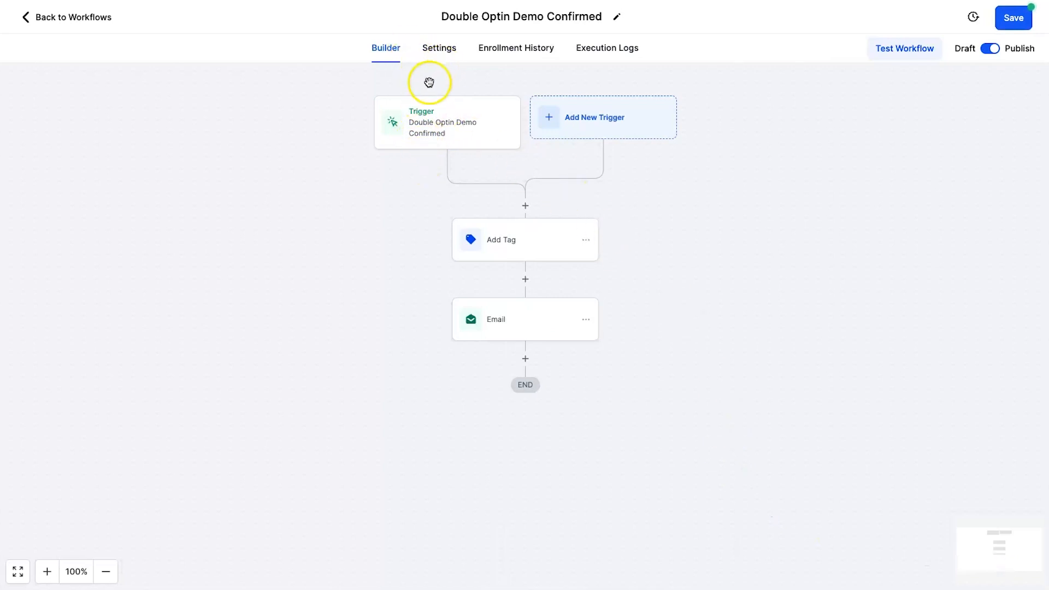
- Check the 'double optin demo' Add Tag step and the training email step
click(524, 239)
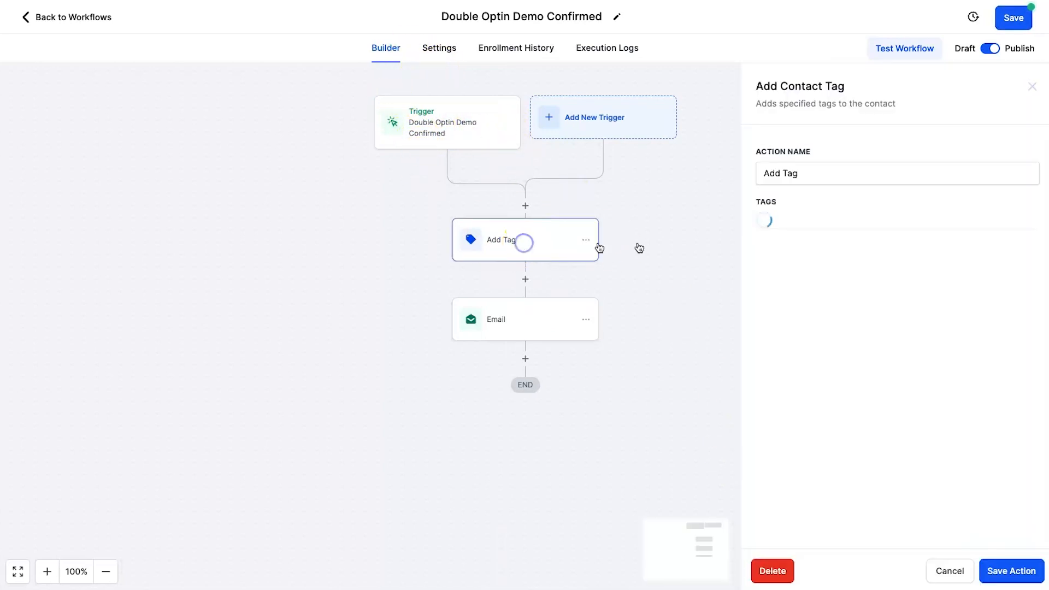
click(800, 224)
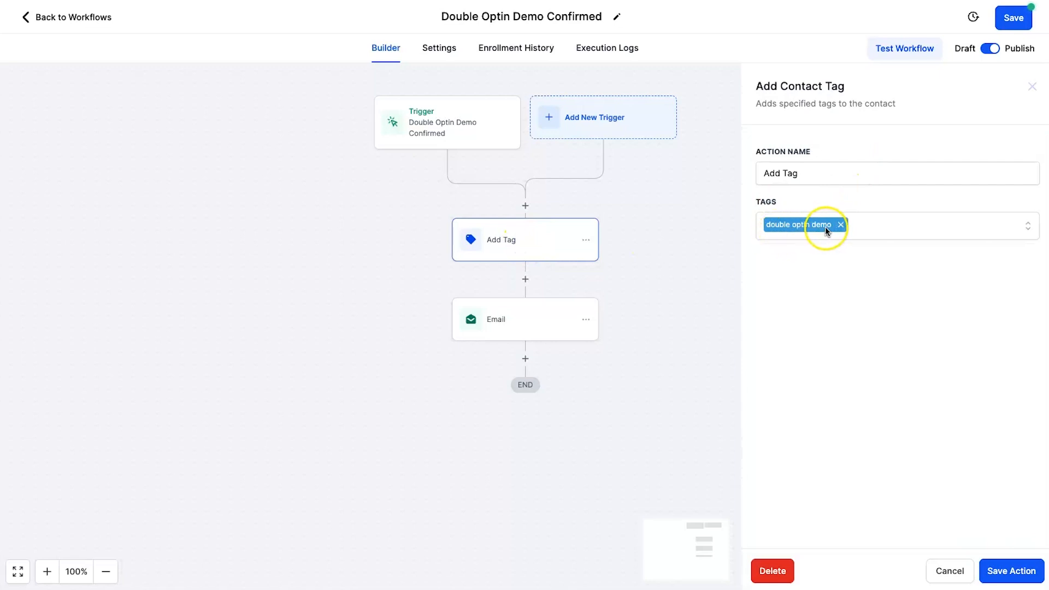
mouse_move(757, 224)
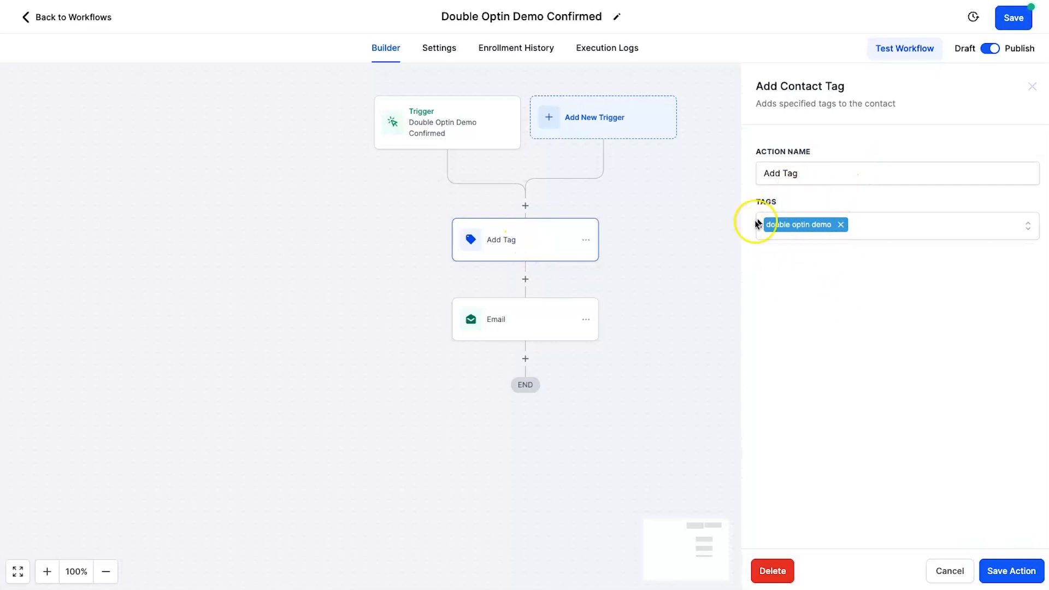
click(525, 319)
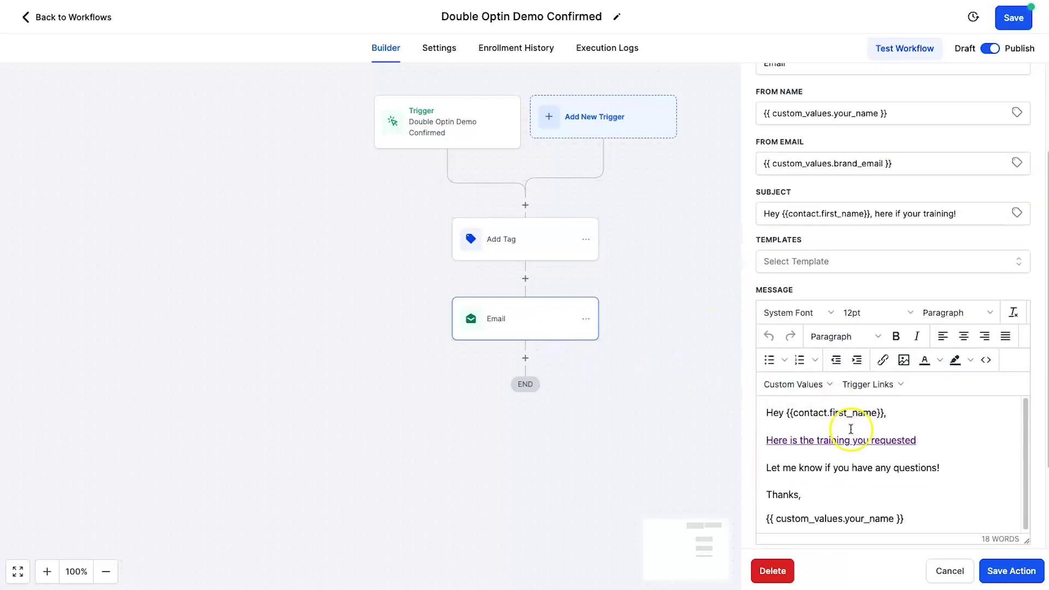
mouse_move(779, 441)
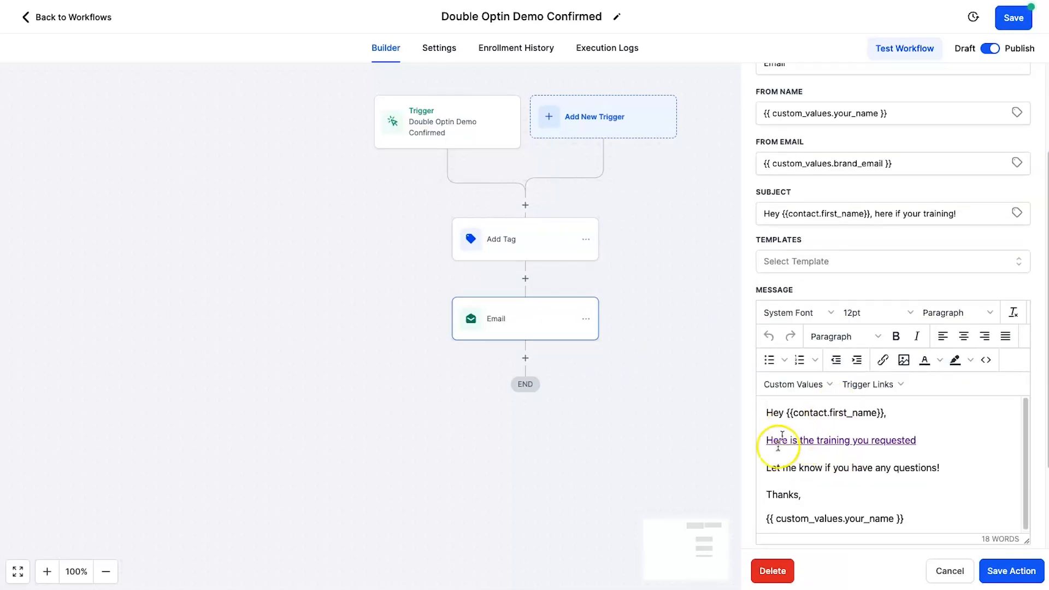
mouse_move(928, 446)
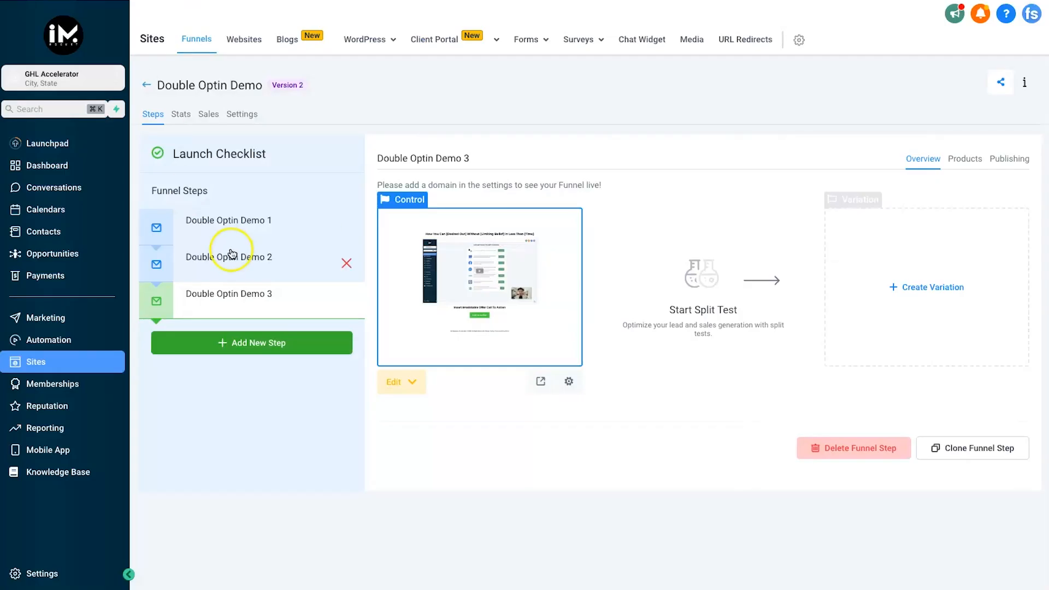
click(227, 220)
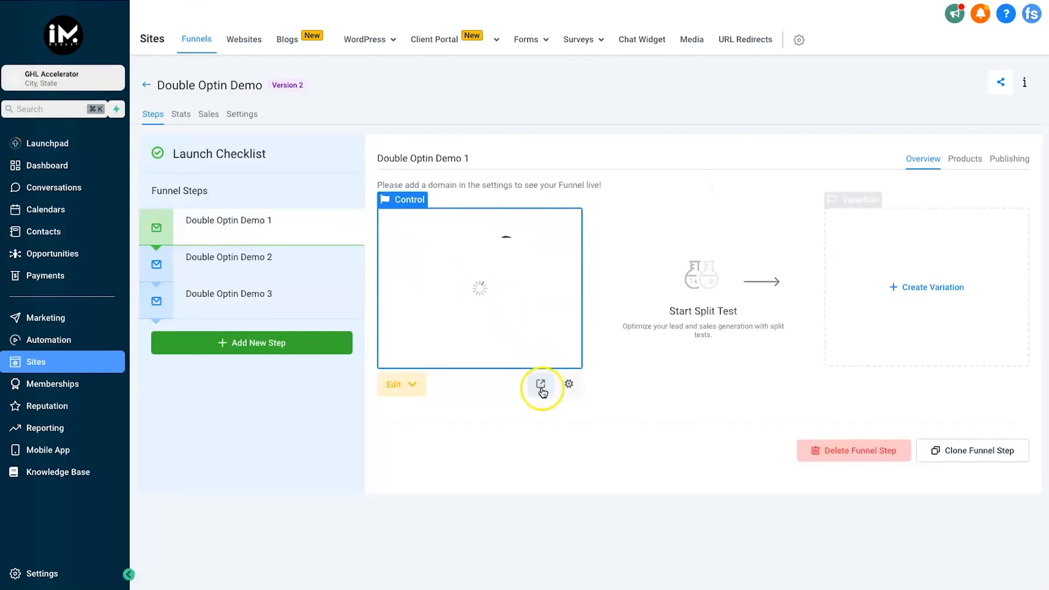
click(542, 384)
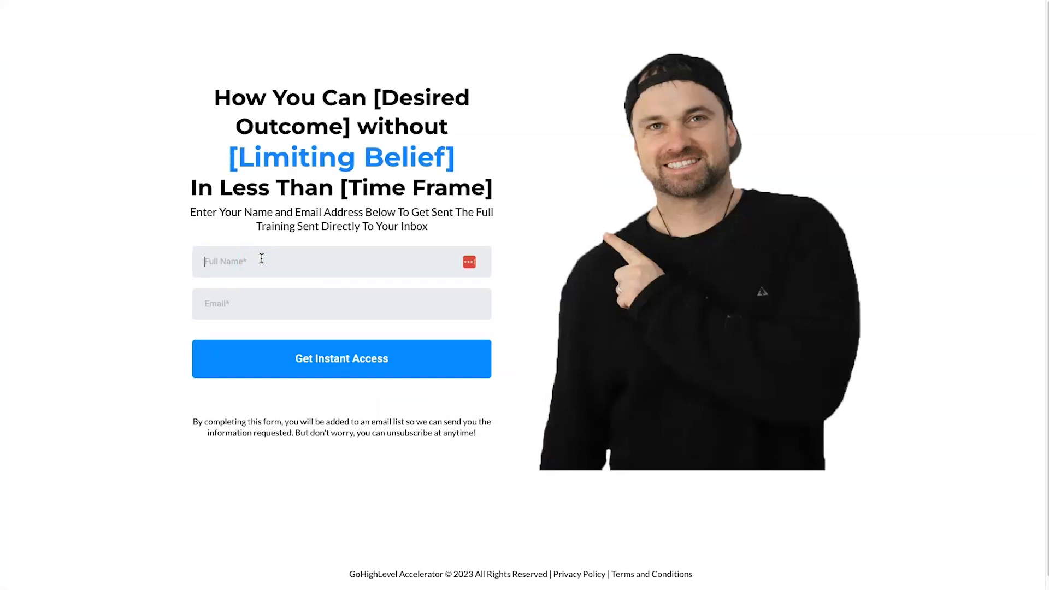
text(Bill)
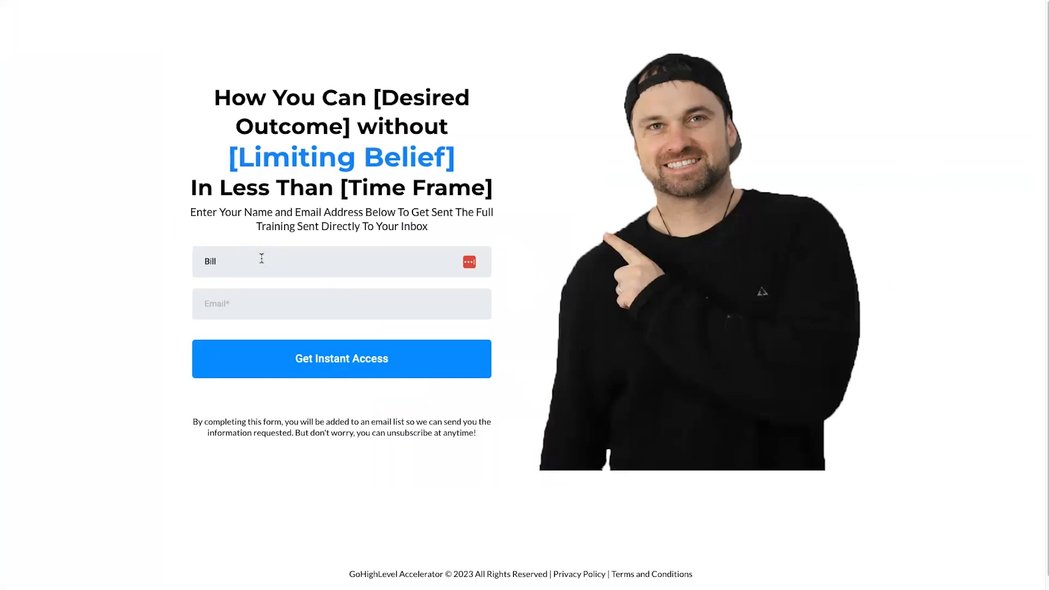
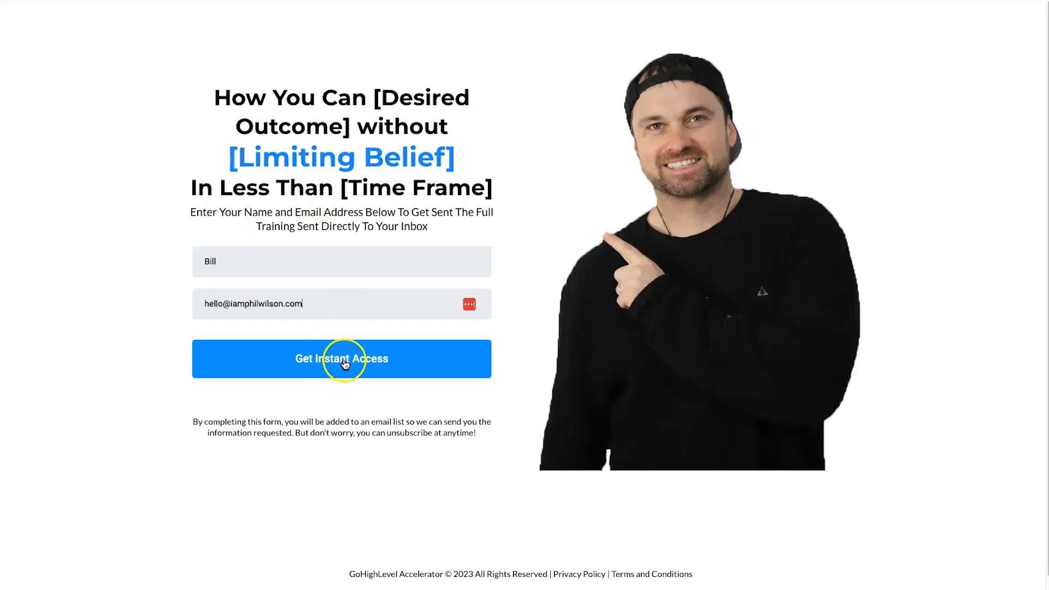
click(341, 359)
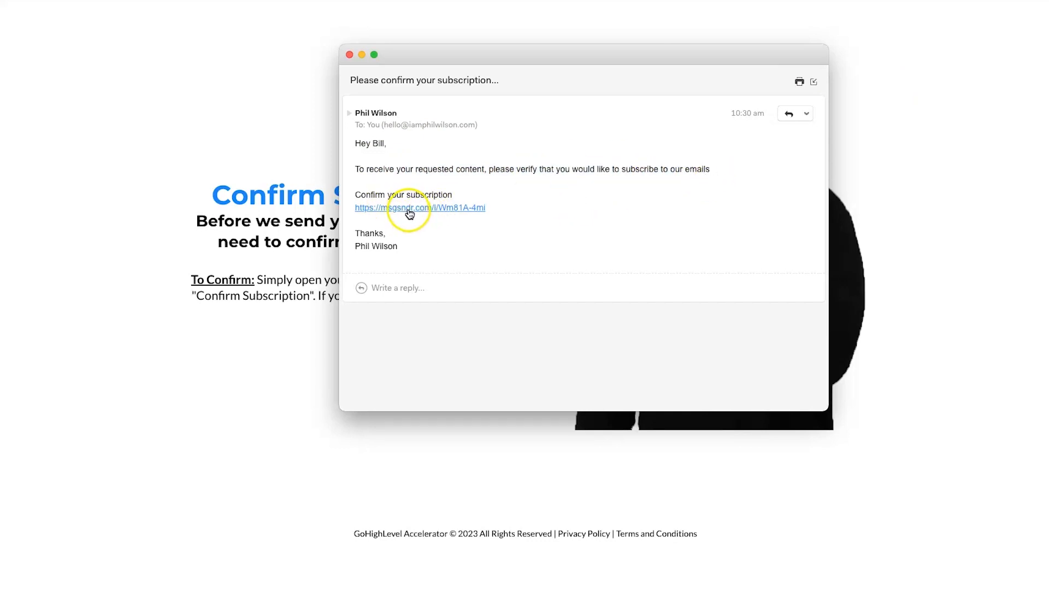
mouse_move(420, 207)
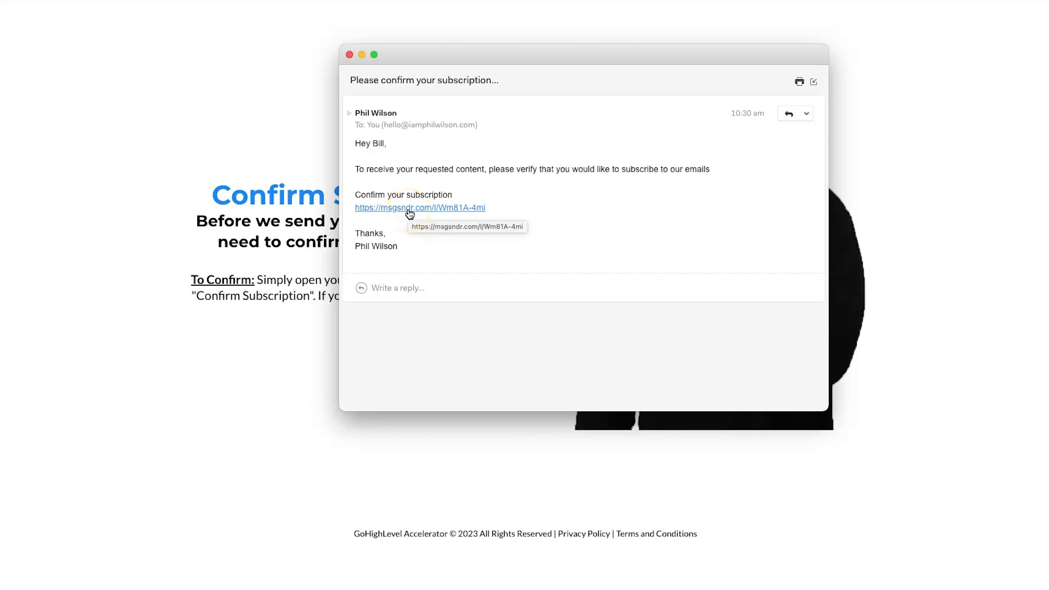
- Open the email's confirmation link and play the training video
click(419, 208)
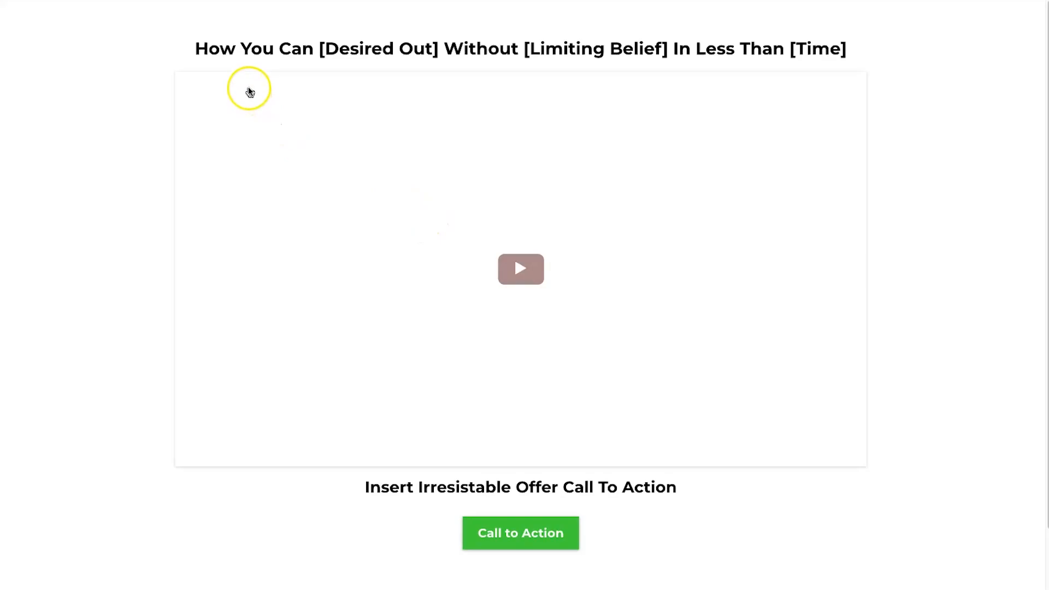
click(521, 269)
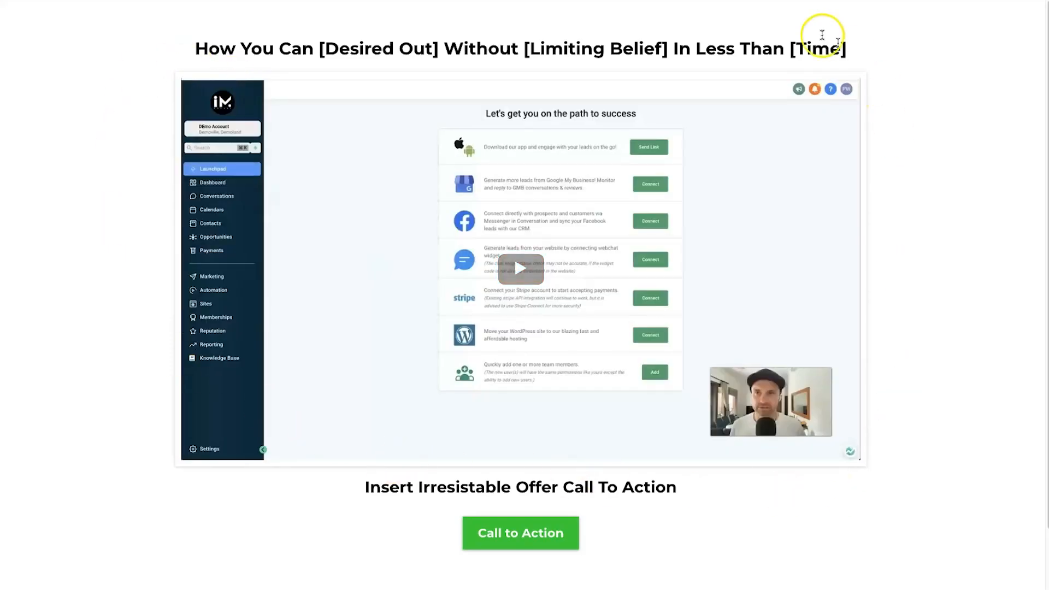
mouse_move(736, 141)
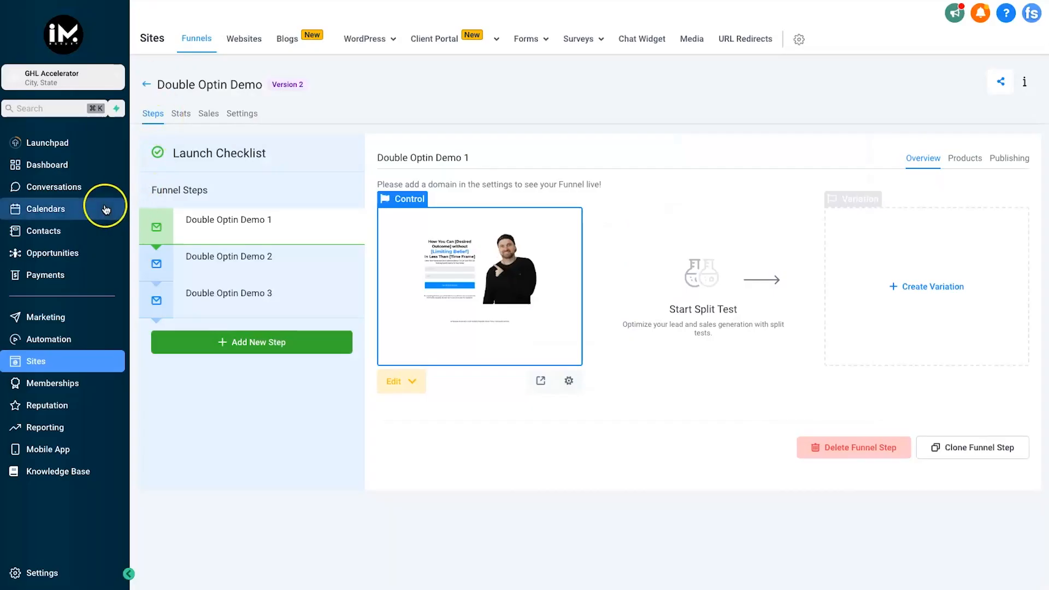
- Open Contacts and reload the page to refresh Bill's tags
click(43, 230)
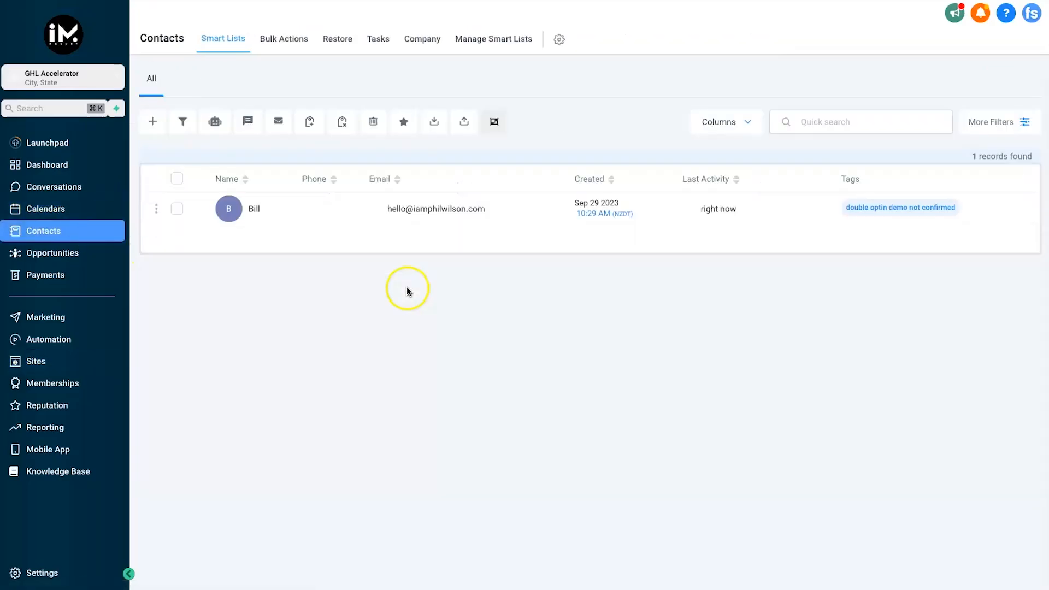
mouse_move(869, 218)
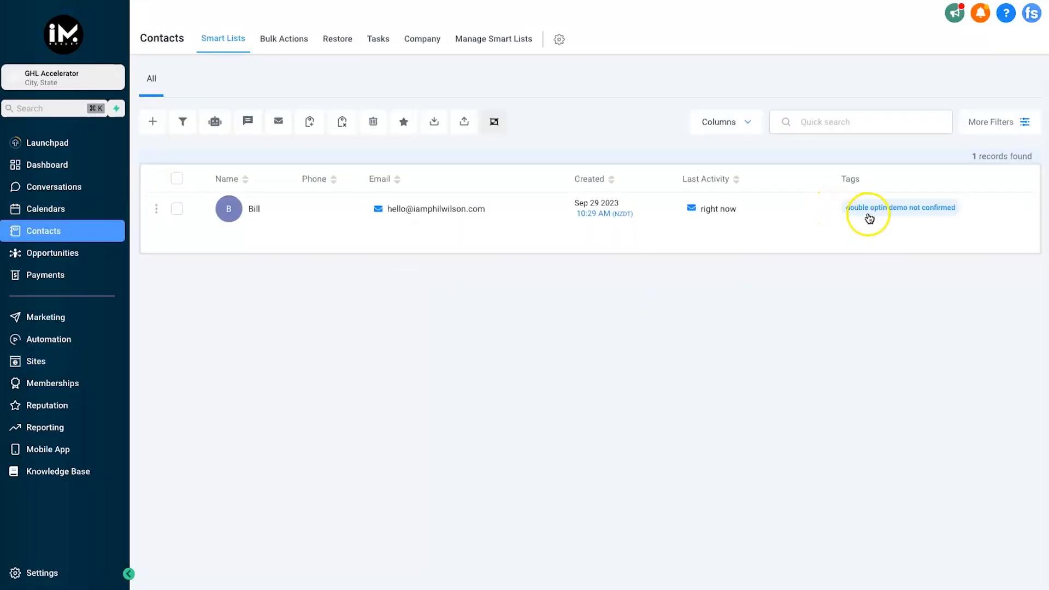
mouse_move(237, 290)
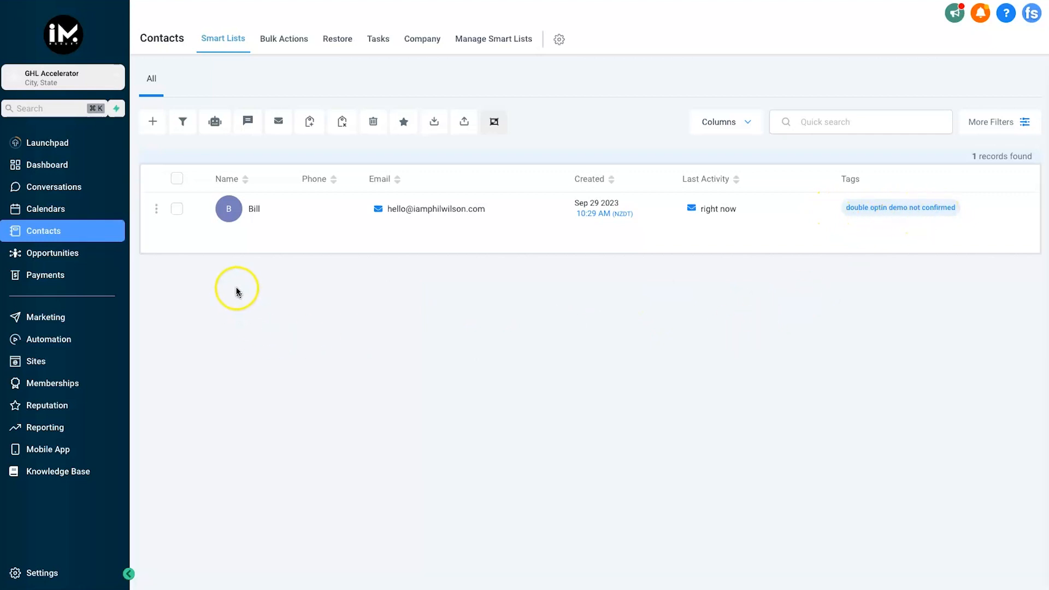
right_click(236, 289)
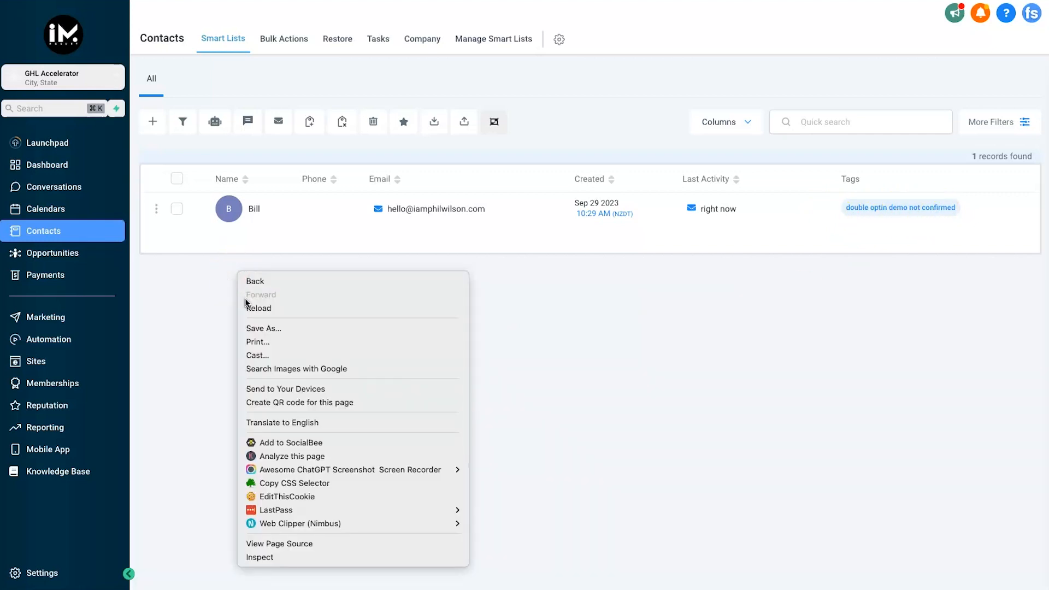
click(258, 308)
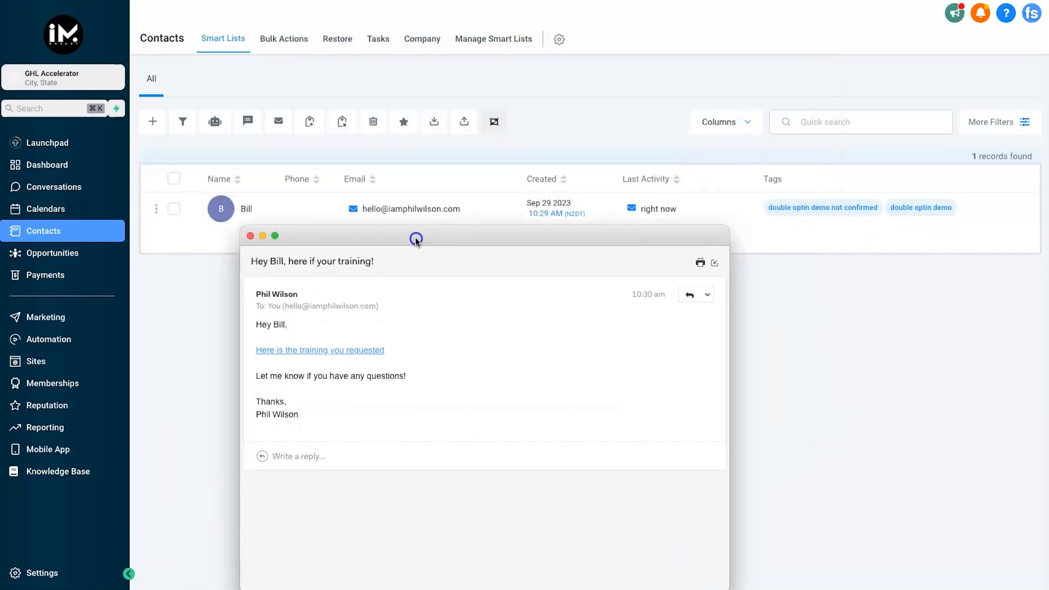
mouse_move(416, 240)
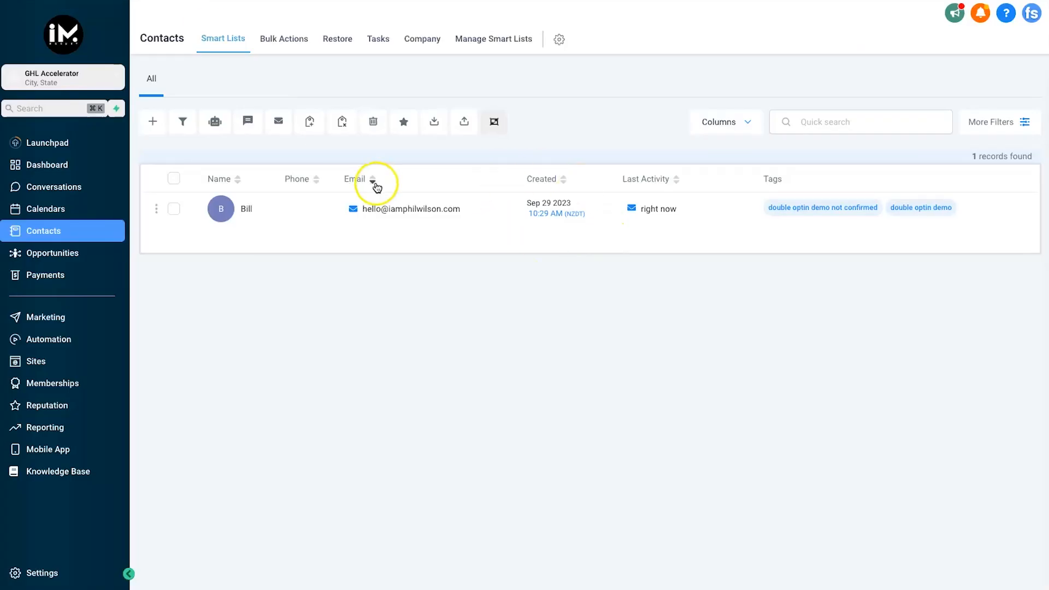
mouse_move(441, 191)
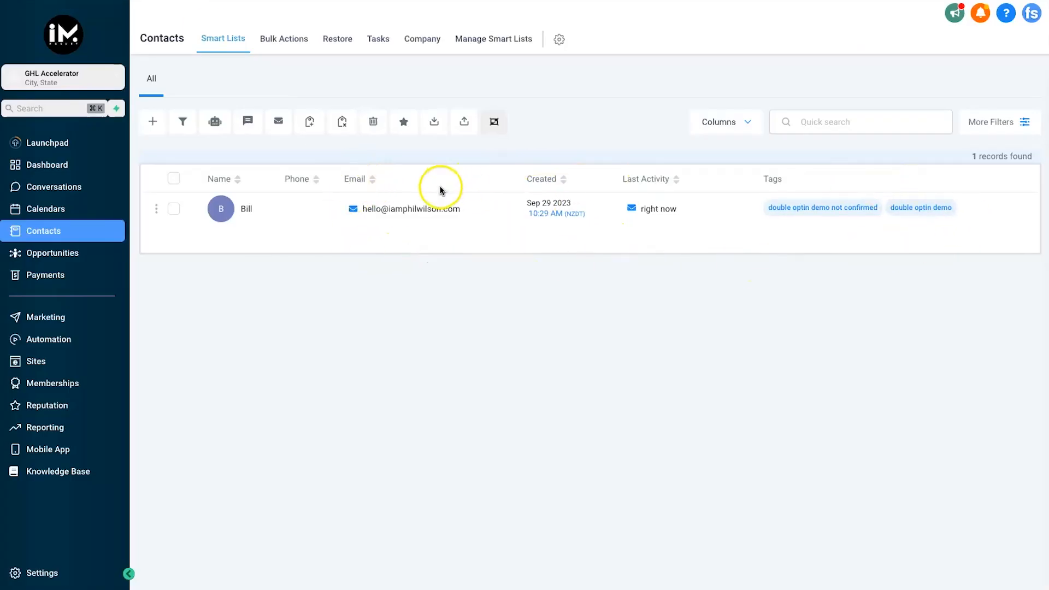
mouse_move(649, 190)
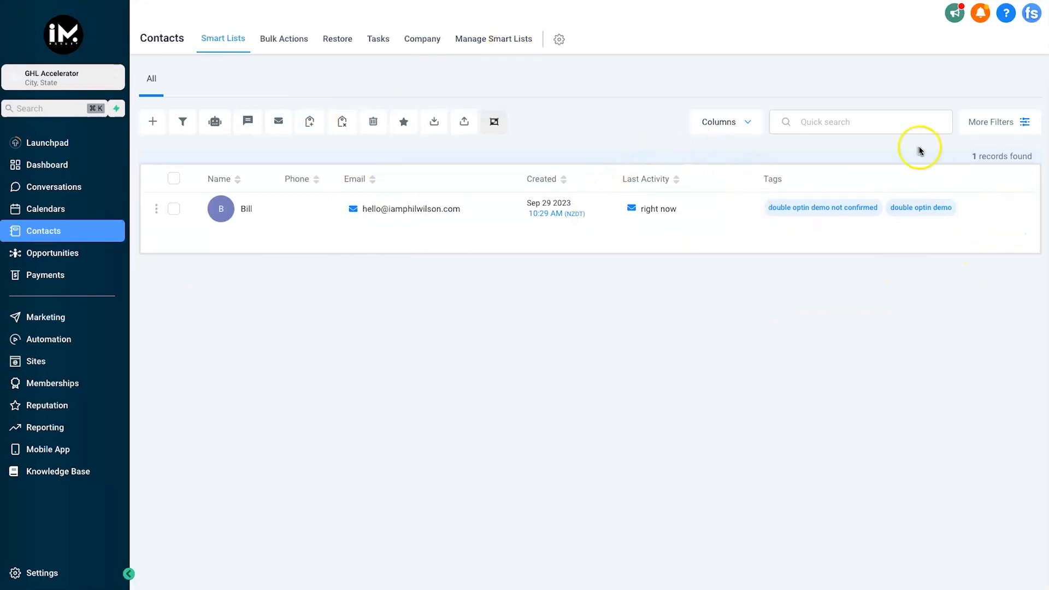
mouse_move(909, 181)
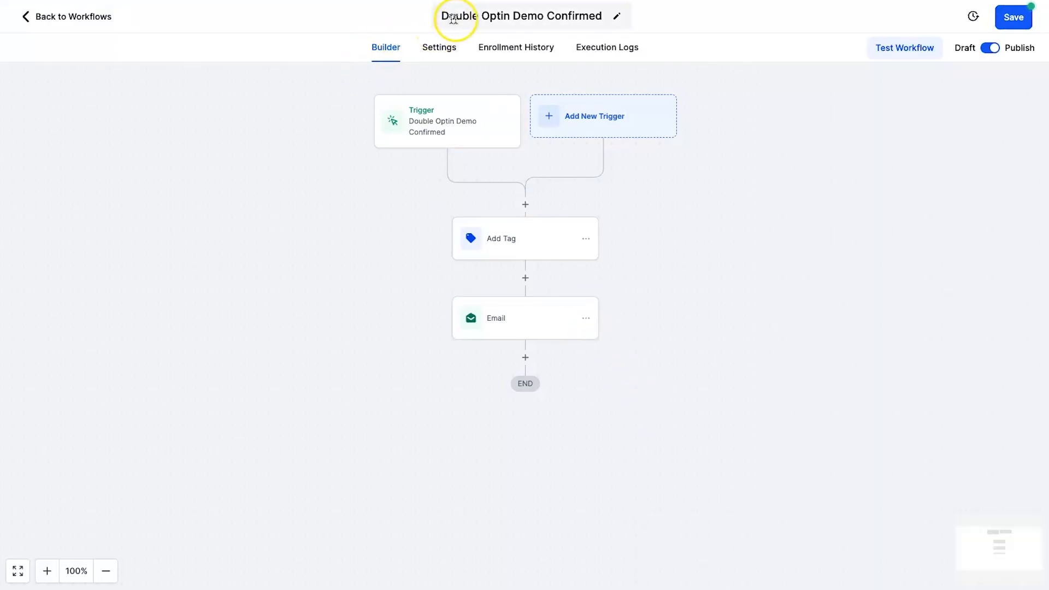
mouse_move(526, 358)
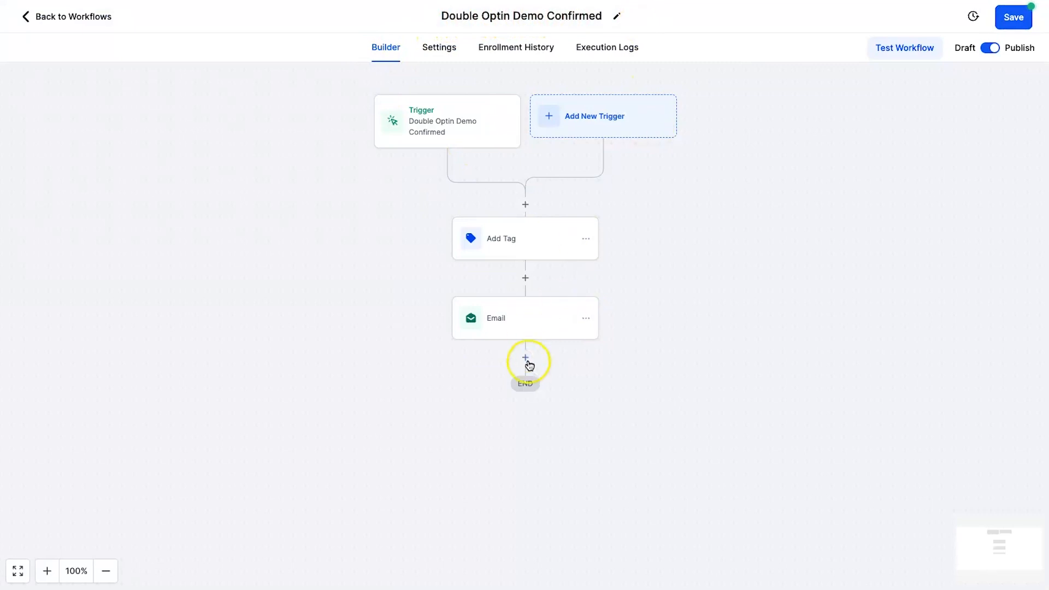
- Add a Remove Contact Tag step removing 'double optin demo not confirmed' and save it
click(525, 357)
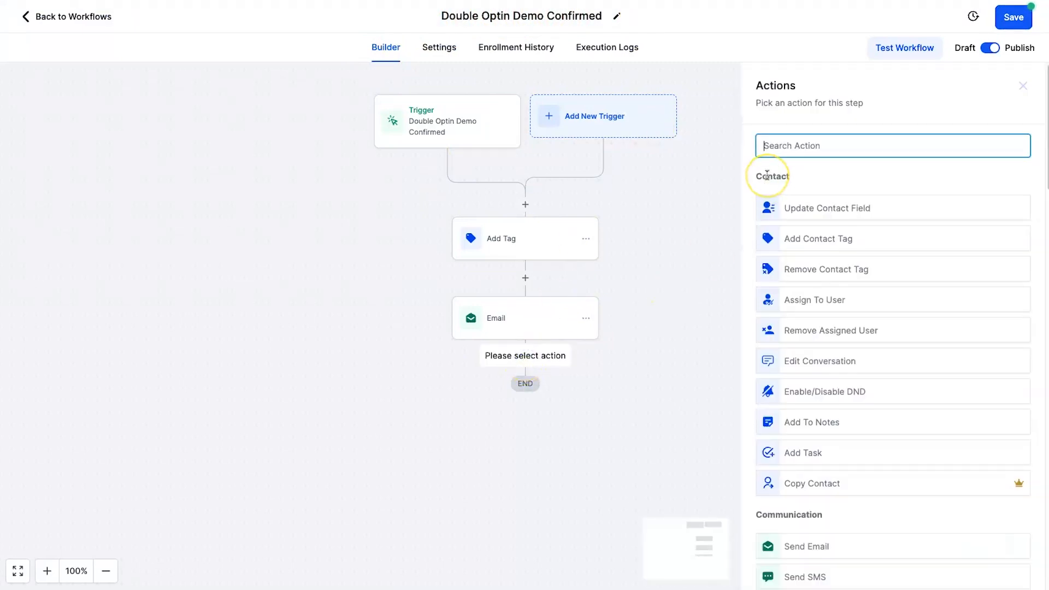
text(remove)
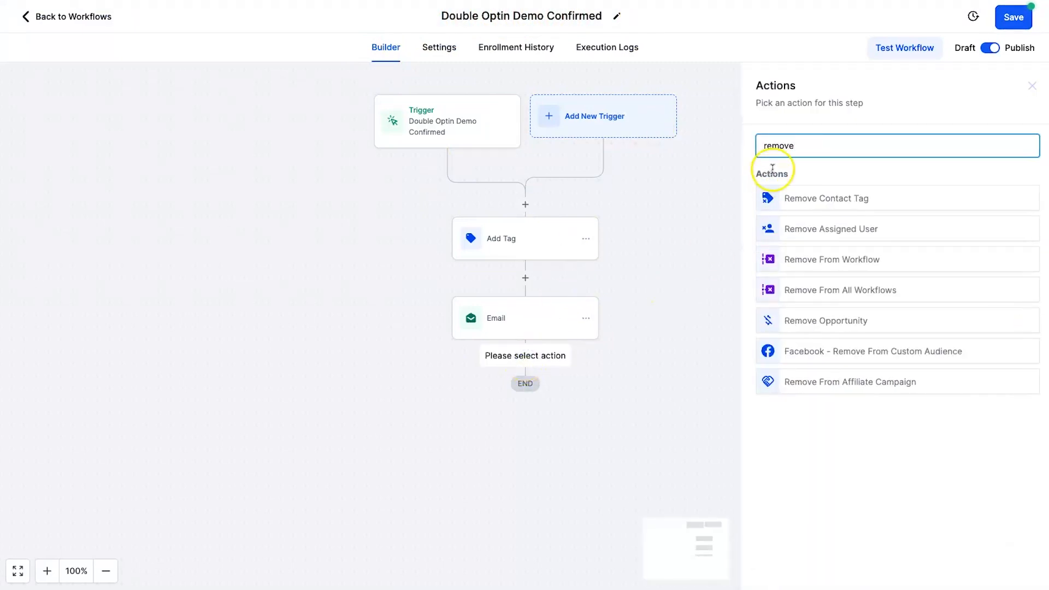
click(826, 198)
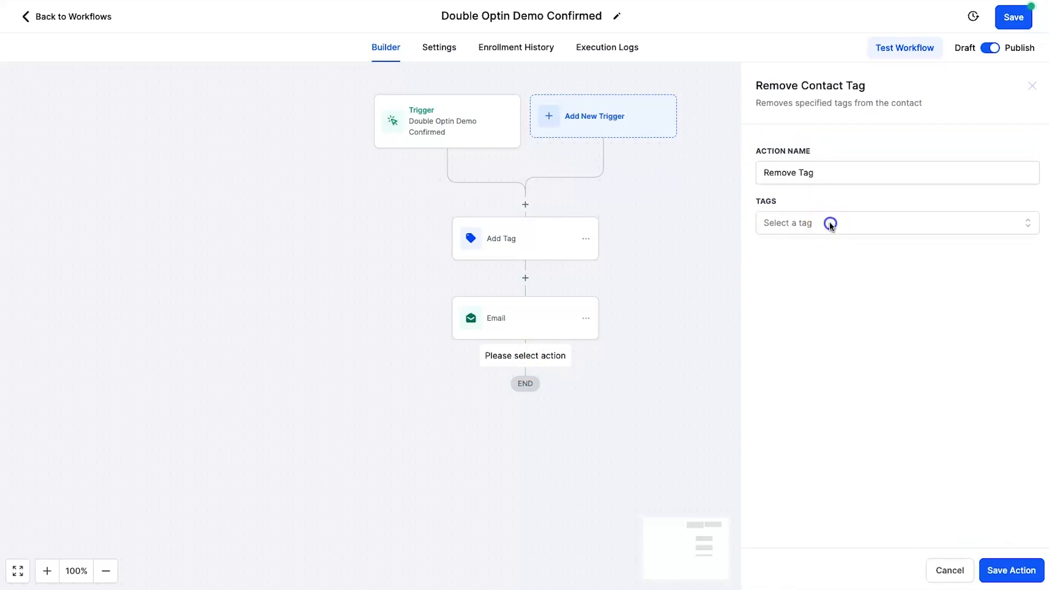
click(896, 223)
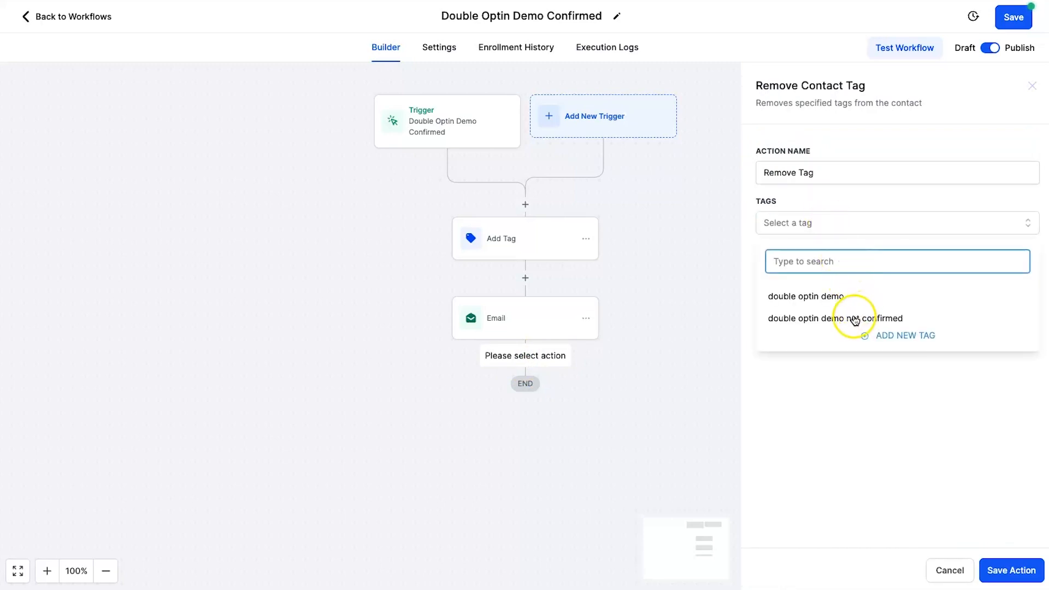
click(835, 318)
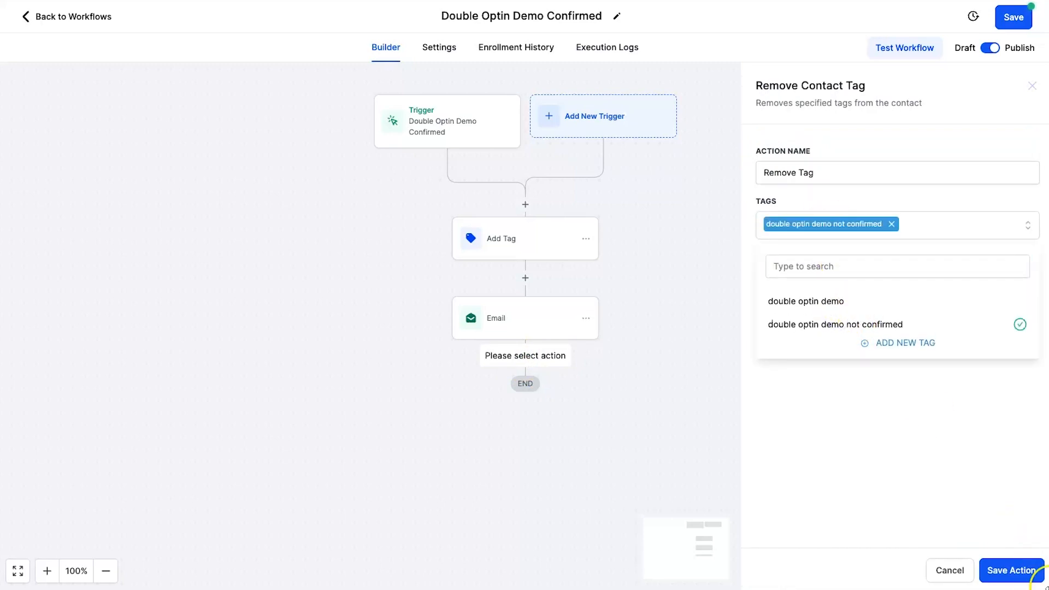
click(1011, 570)
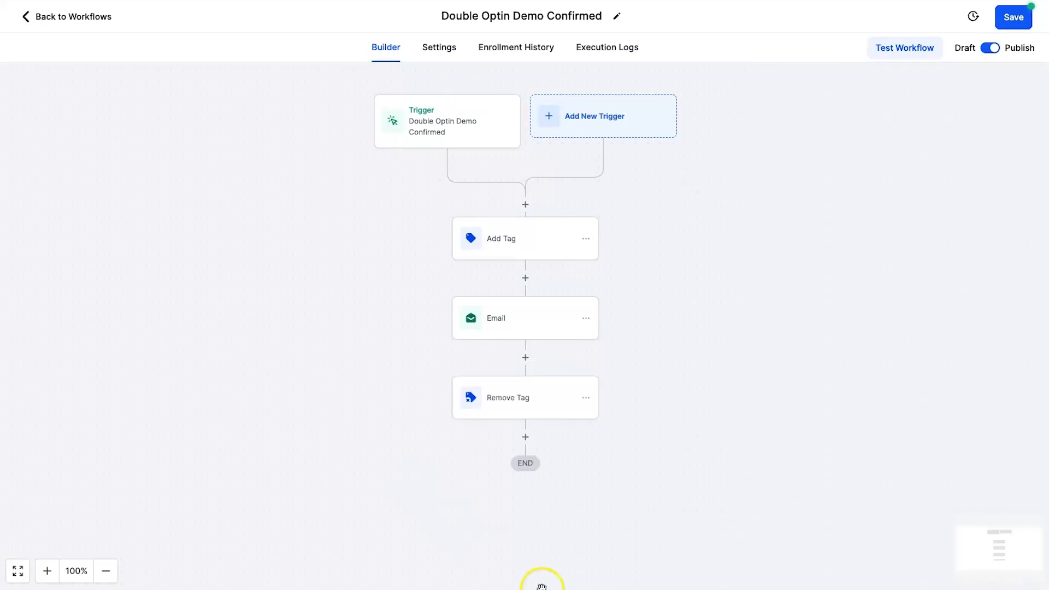
mouse_move(771, 268)
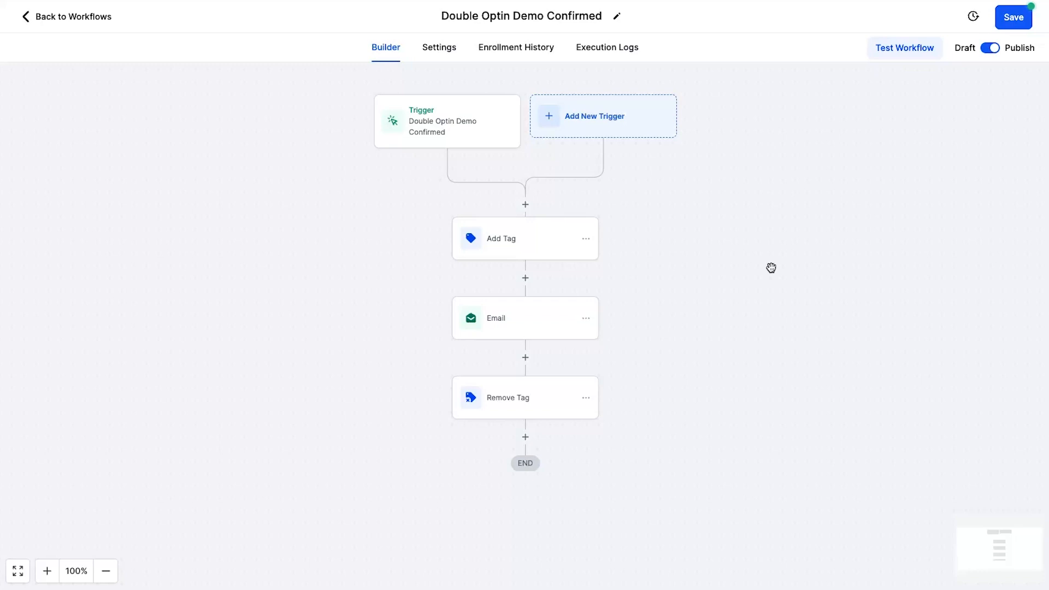
- Save the Double Optin Demo Confirmed workflow with its new Remove Tag step
click(1014, 17)
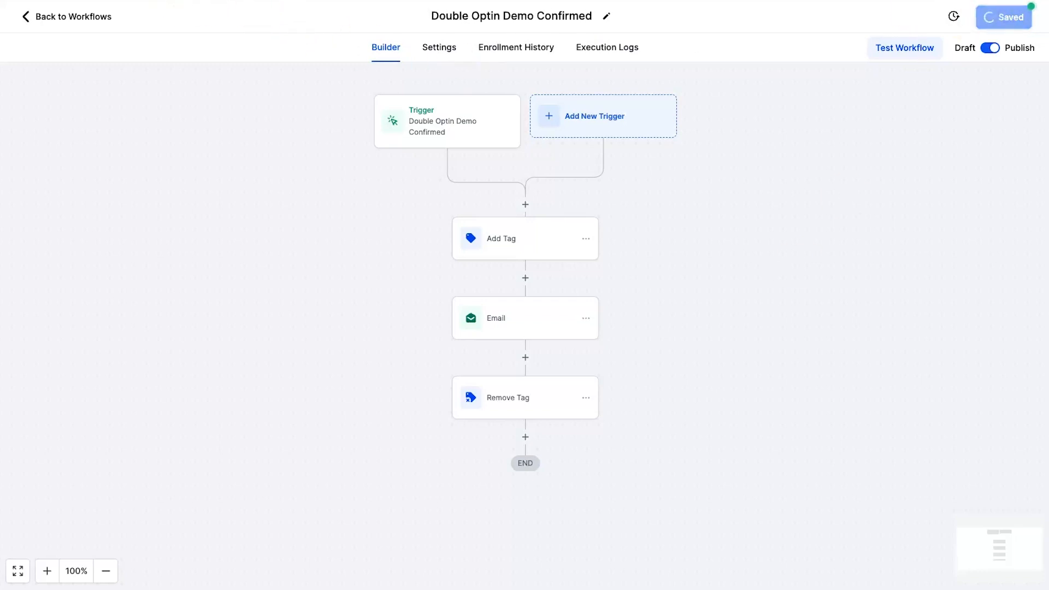